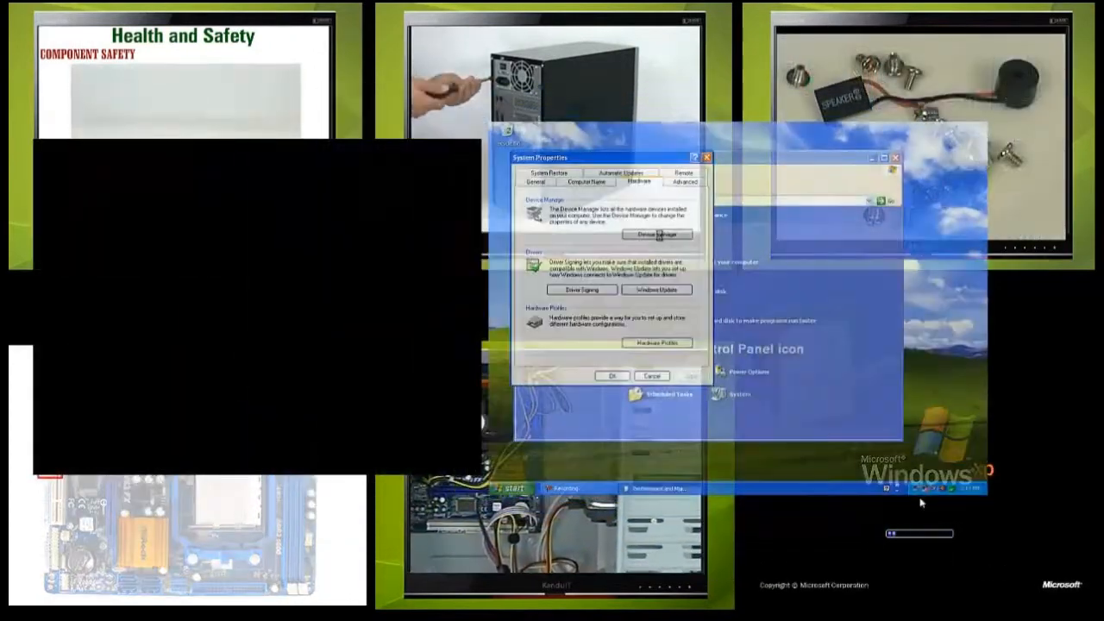
Step: Use Start's Shut down arrow menu to switch user, leaving the account logged on
left_click(657, 235)
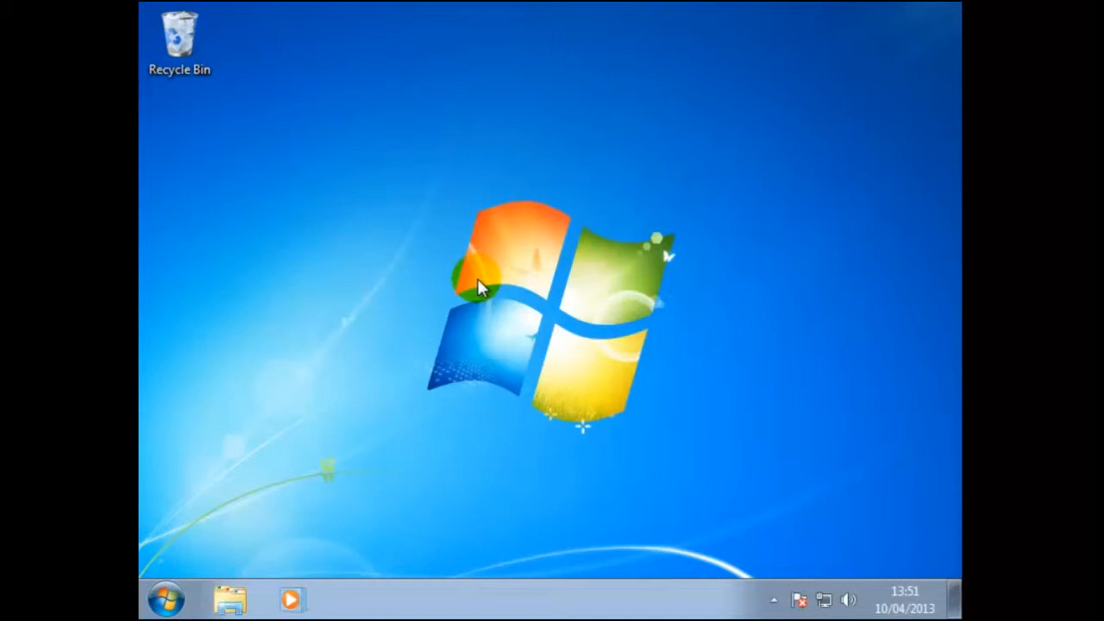
left_click(166, 599)
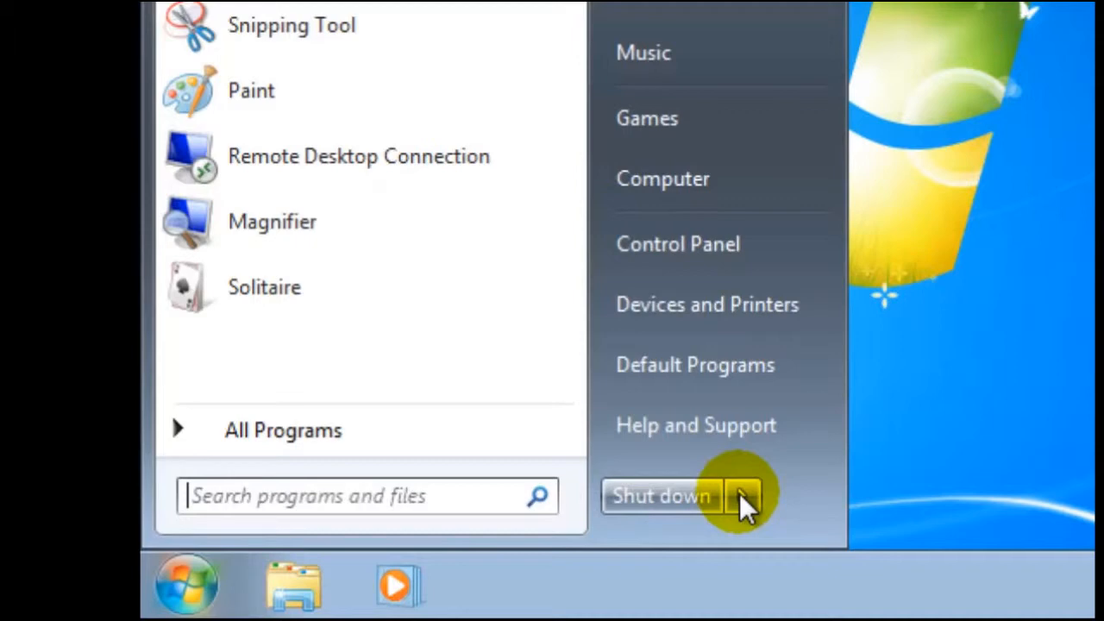
left_click(743, 496)
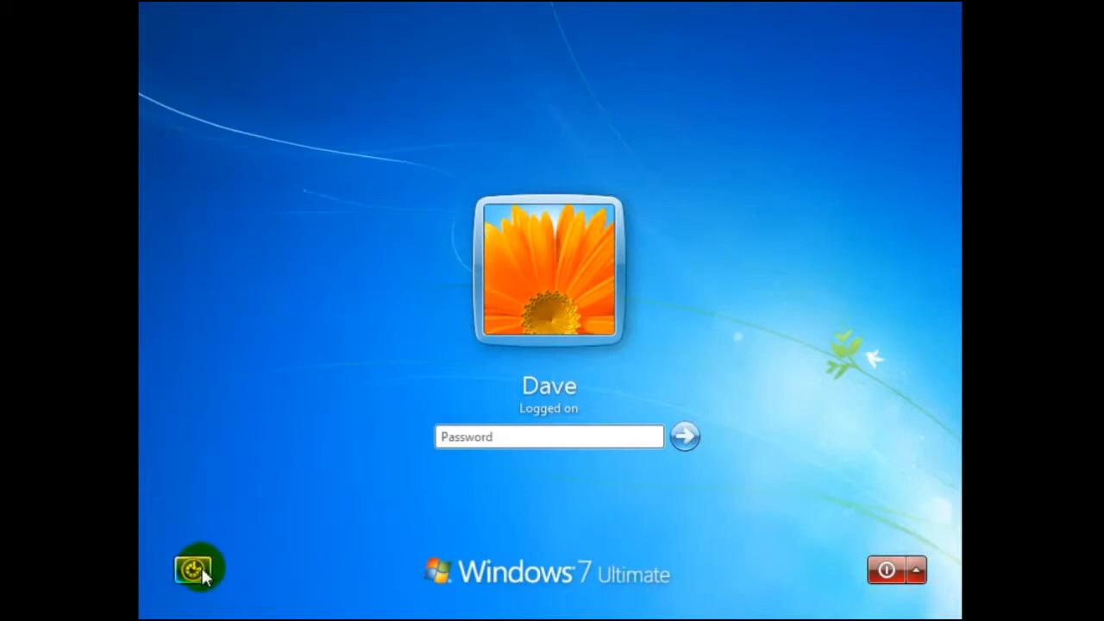
Step: View the sign-in screen's Ease of Access options and the power choices without changing anything
left_click(197, 567)
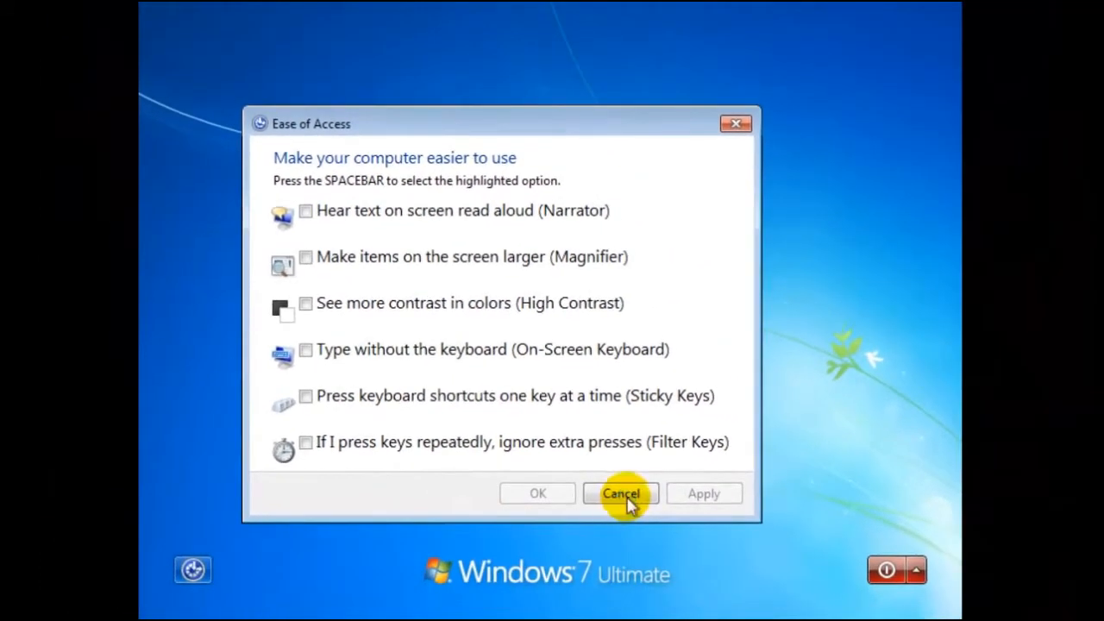
left_click(621, 492)
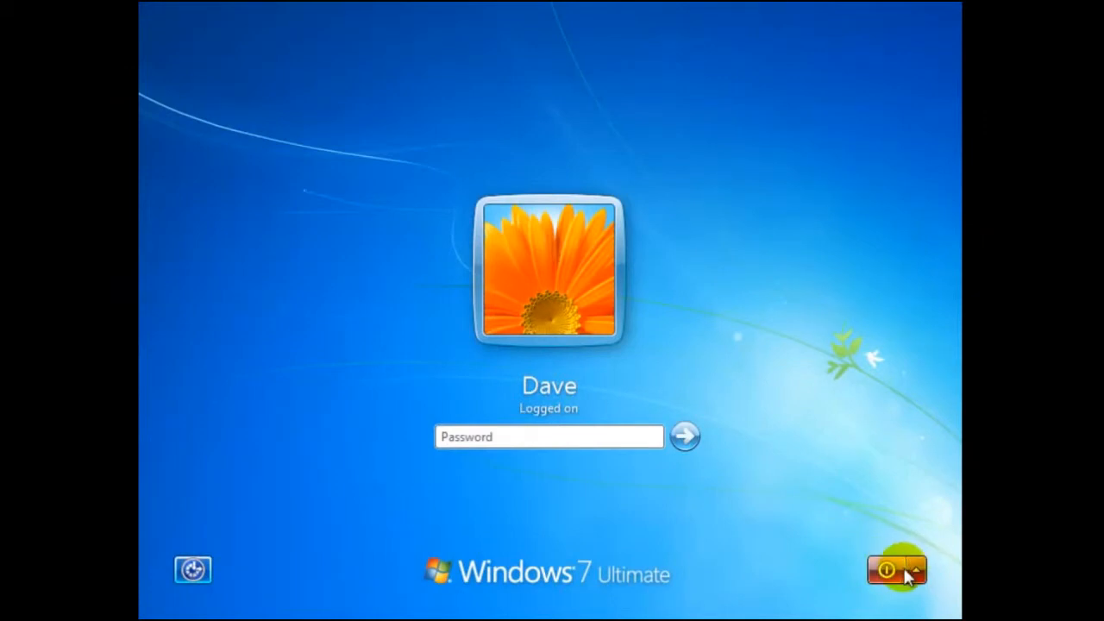
left_click(919, 570)
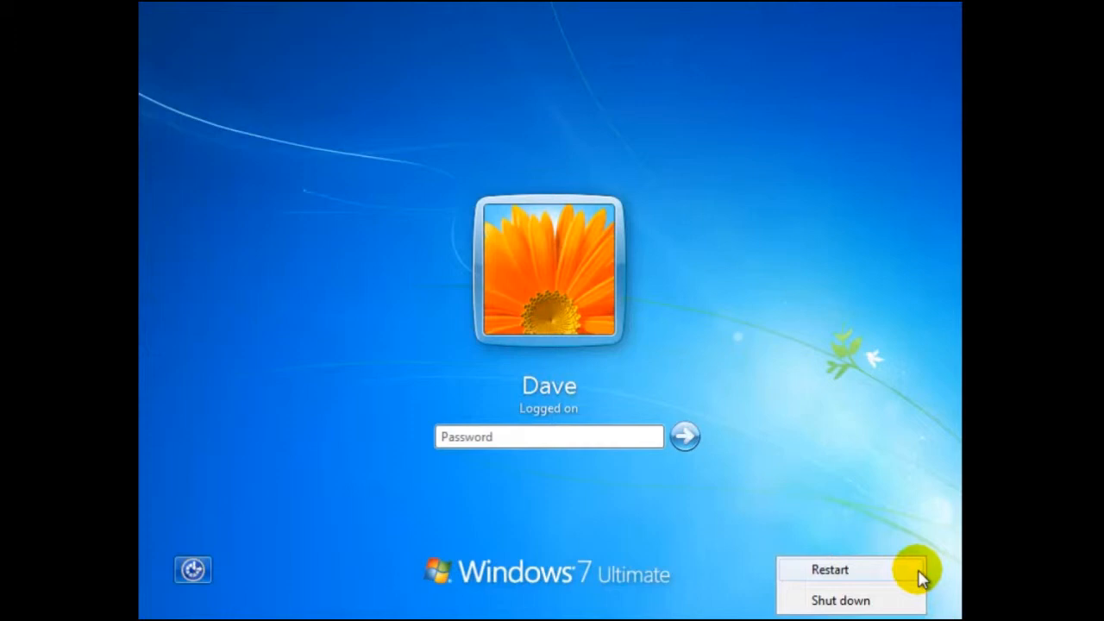
mouse_move(701, 494)
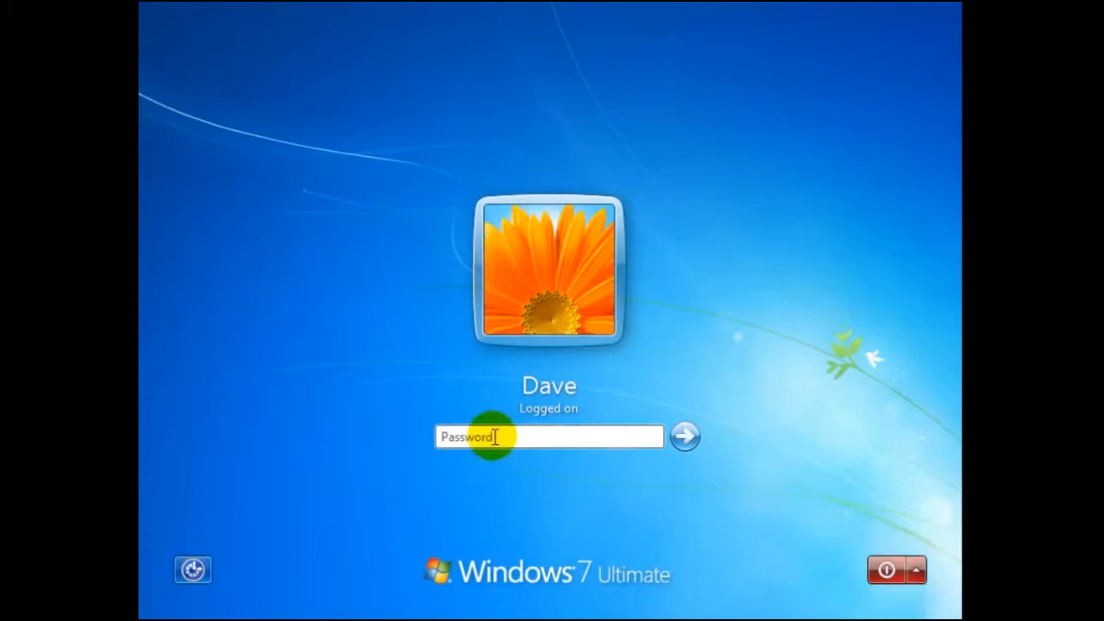
Step: Enter the password and sign back in to the desktop
type("password")
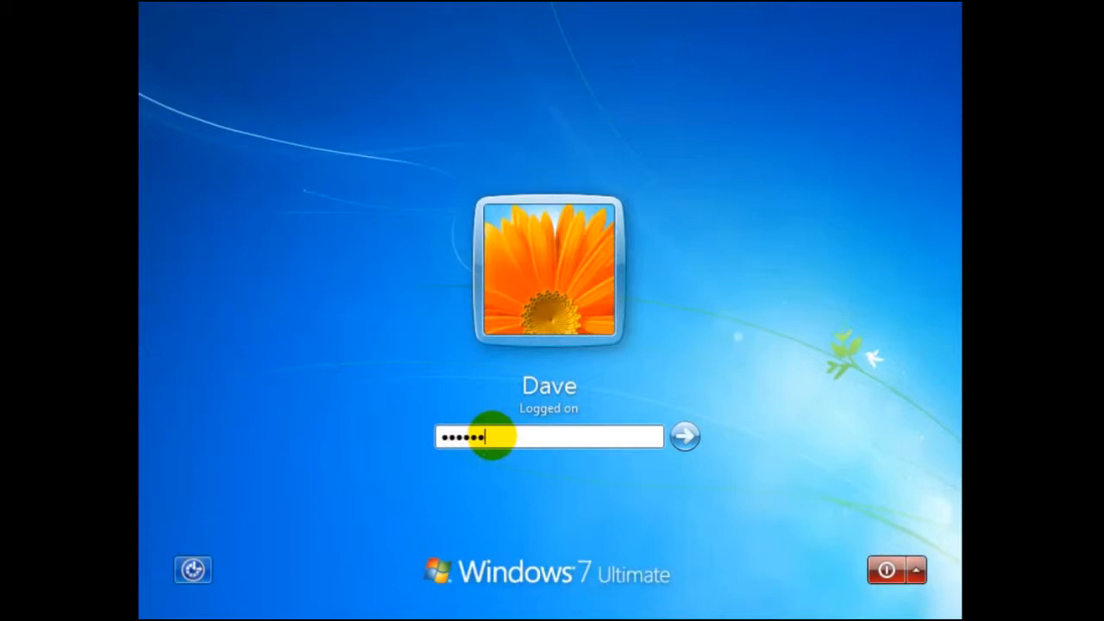
left_click(684, 435)
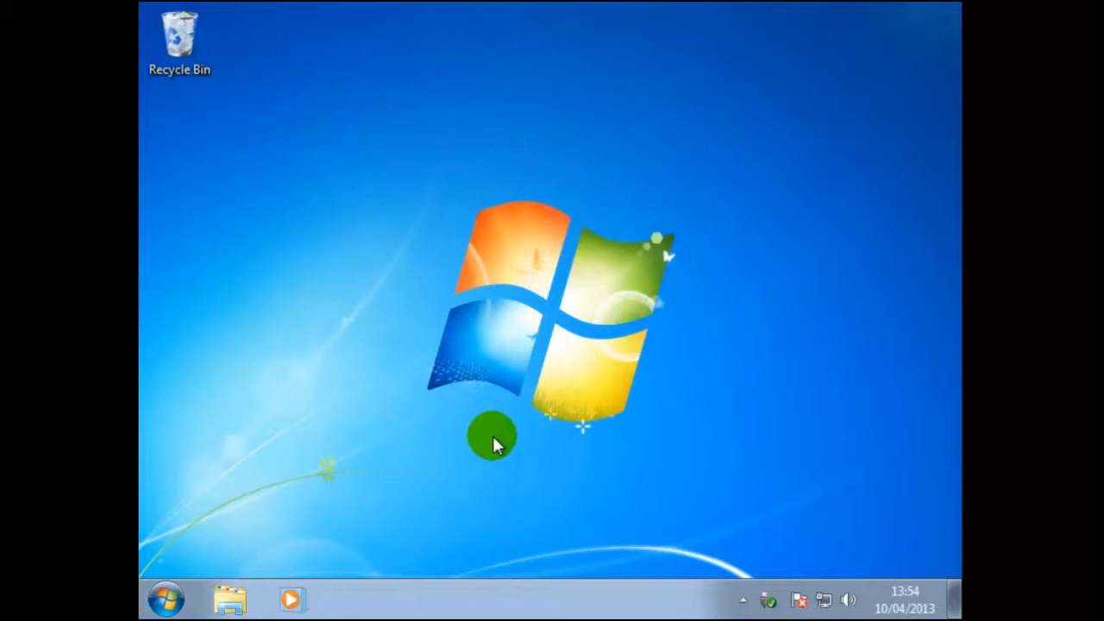
mouse_move(296, 483)
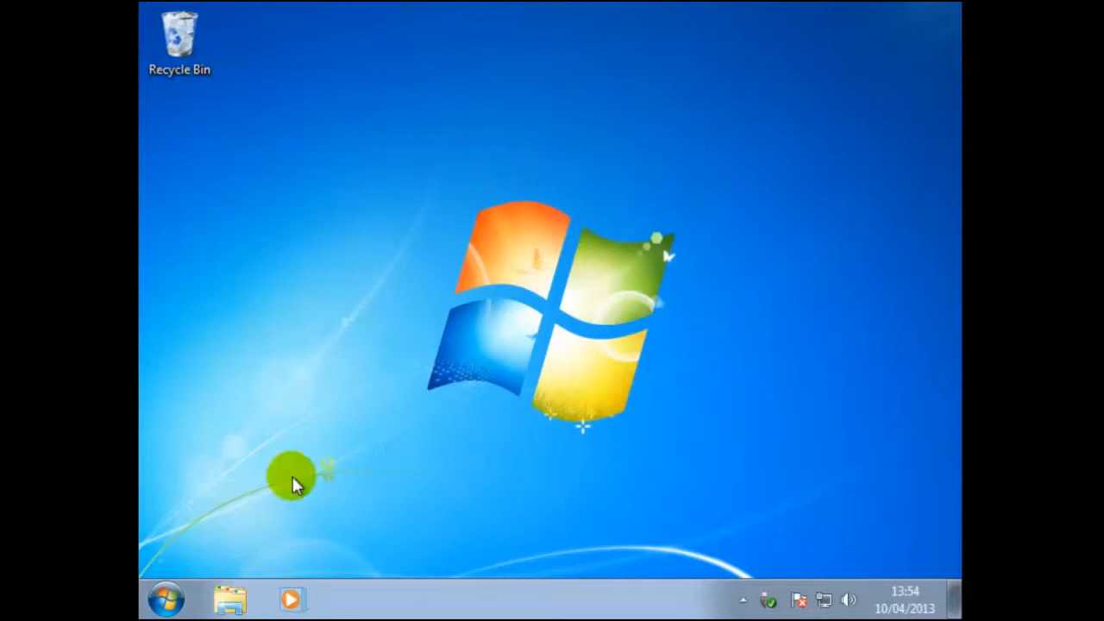
Step: Log the account off from the Start menu's Shut down arrow choices
left_click(164, 598)
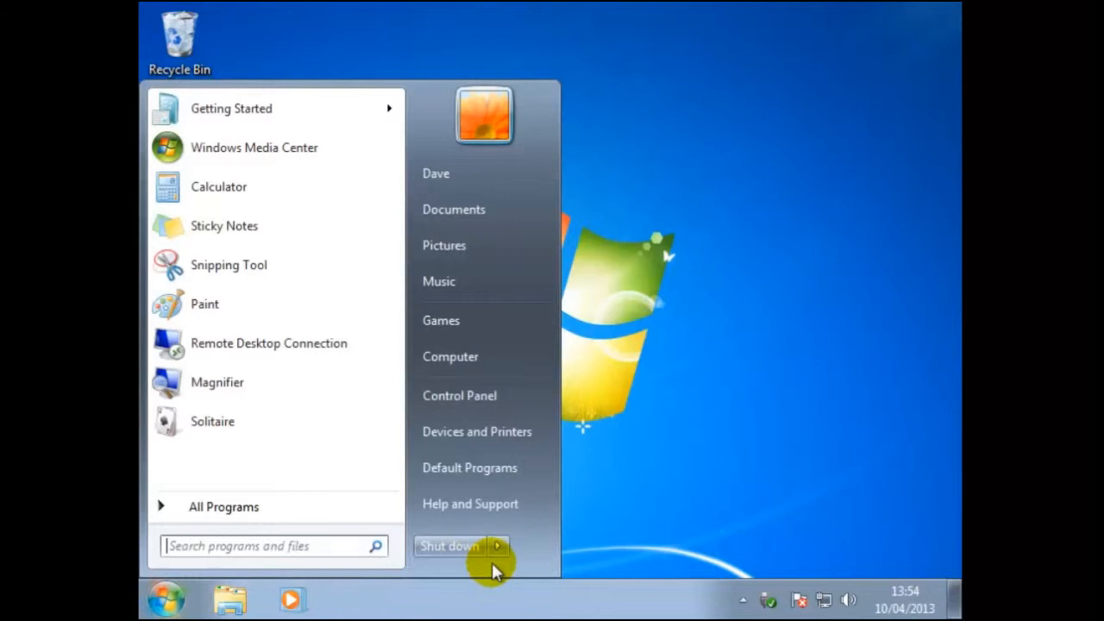
left_click(497, 545)
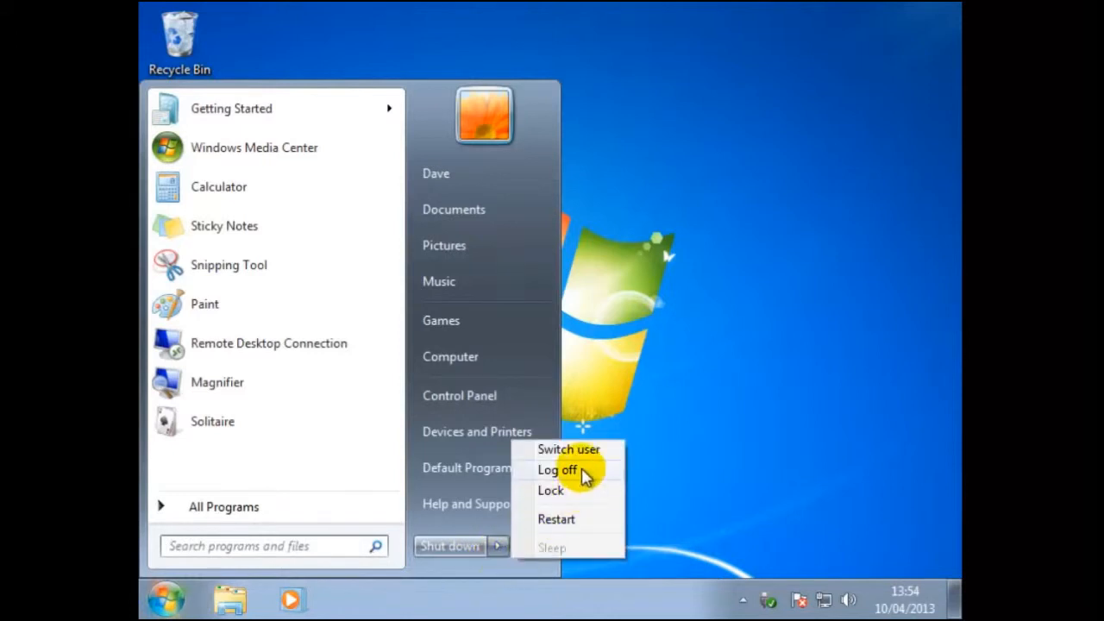
left_click(557, 469)
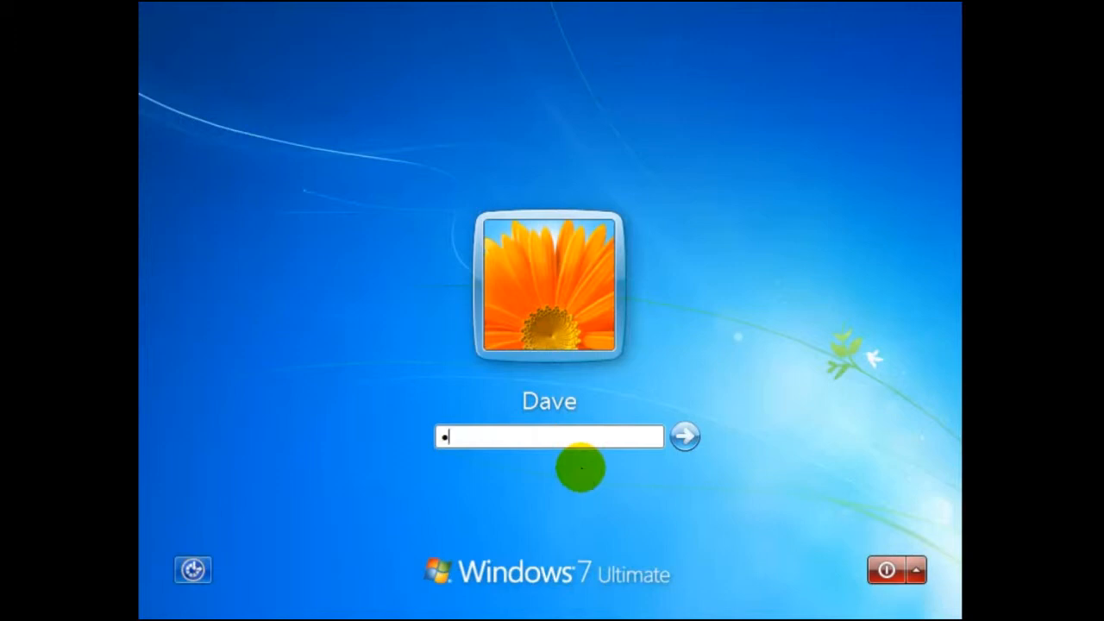
Step: Sign back in with the password, returning to a fresh desktop
type("password")
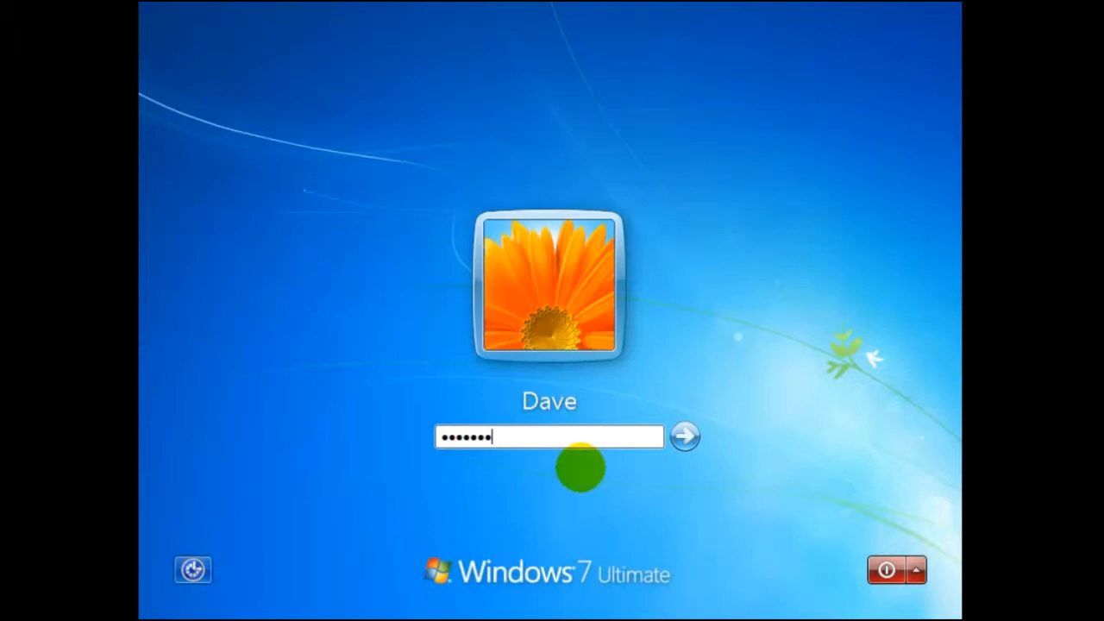
left_click(684, 436)
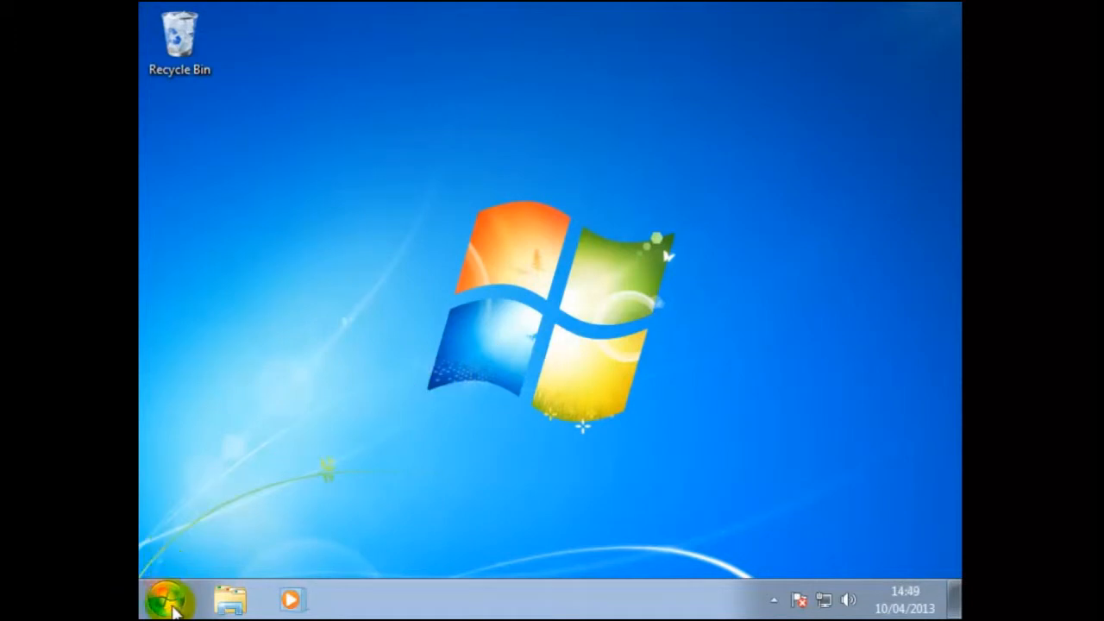
Step: Lock the computer from the Start menu, then unlock it with the password
left_click(168, 598)
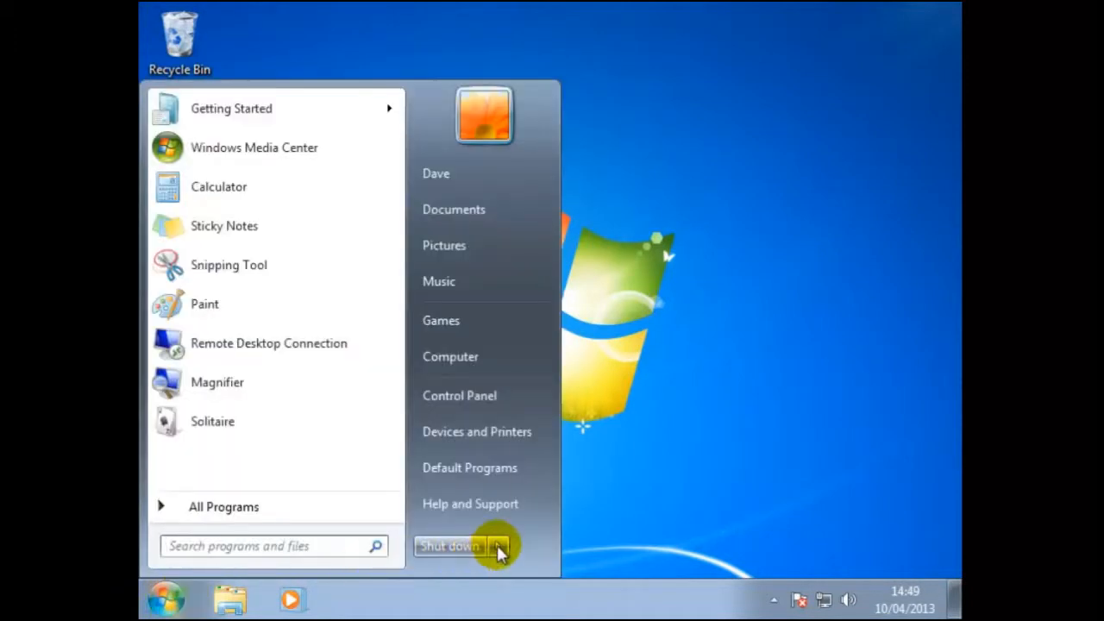
left_click(497, 546)
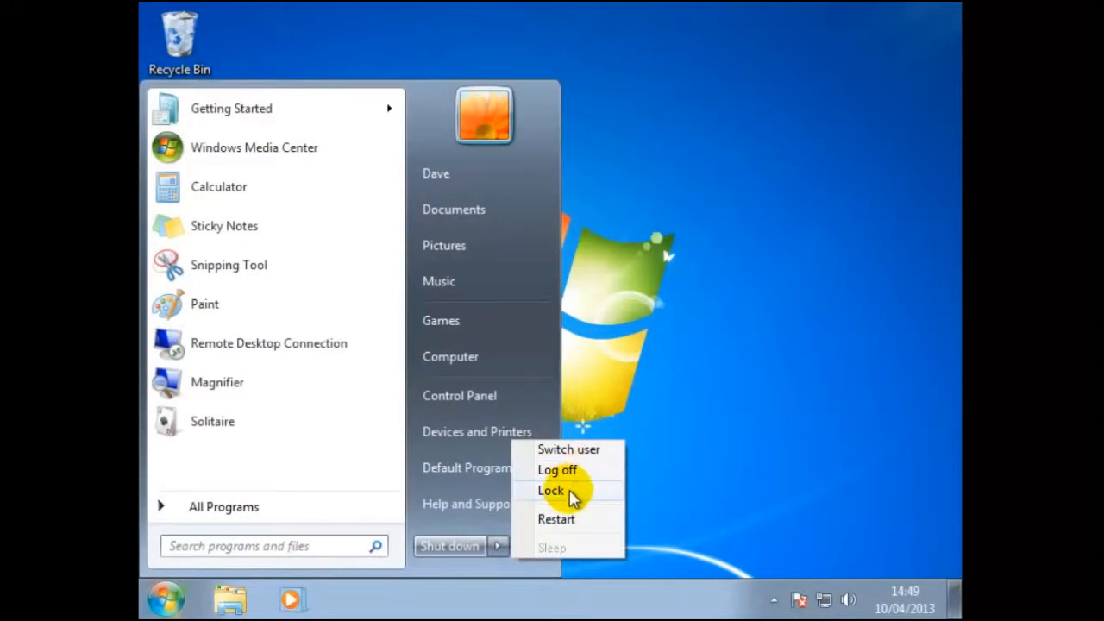
left_click(550, 490)
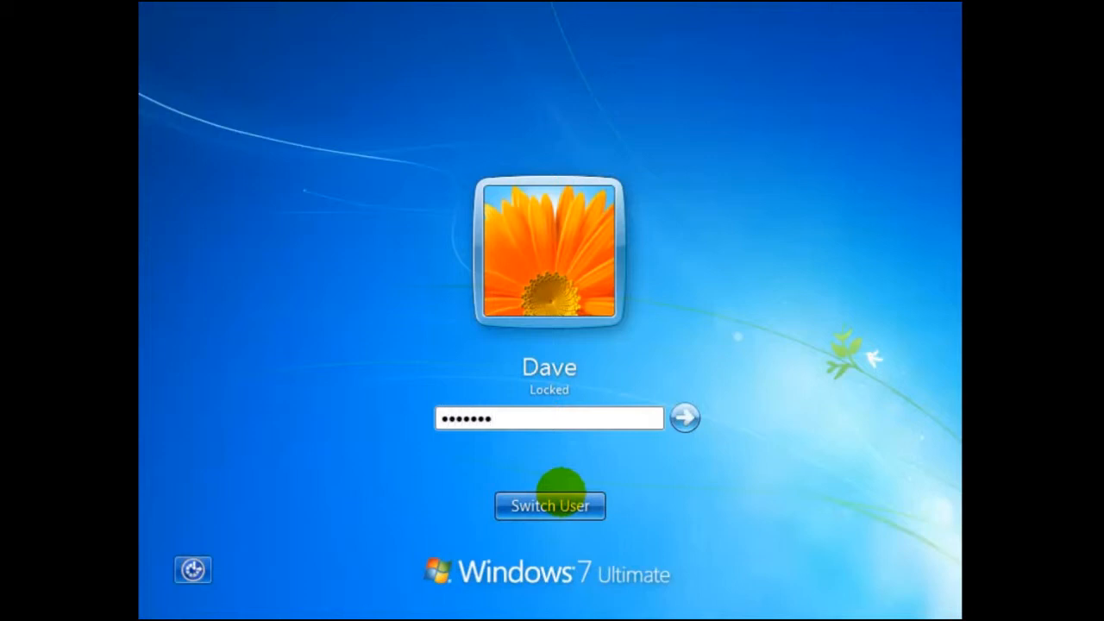
left_click(683, 418)
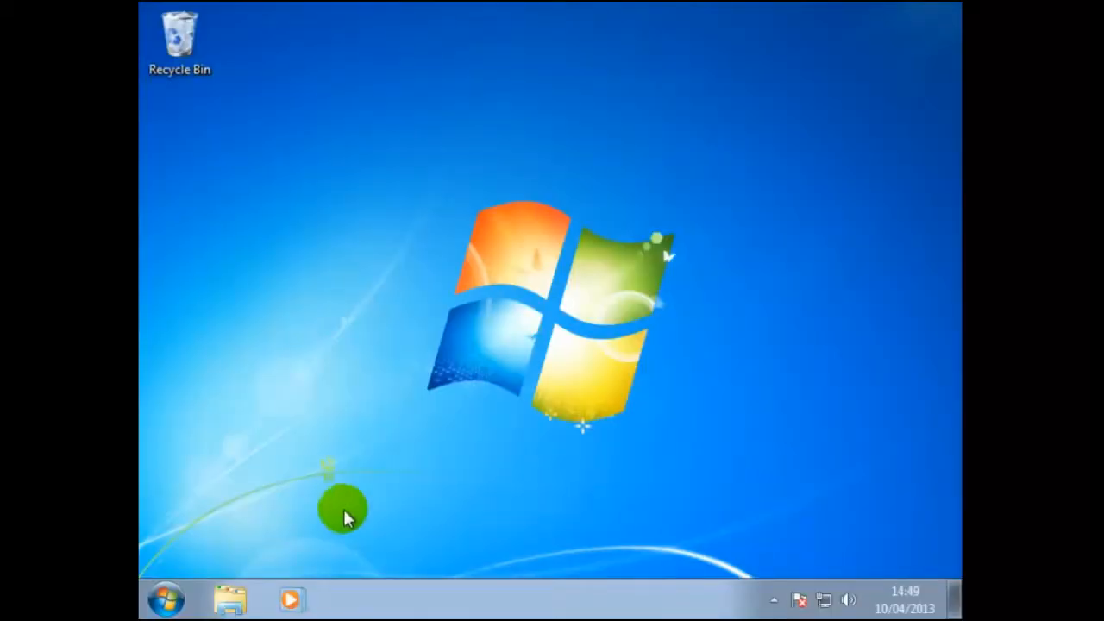
Step: Open the Start menu to show the programs list, then close it again
left_click(164, 598)
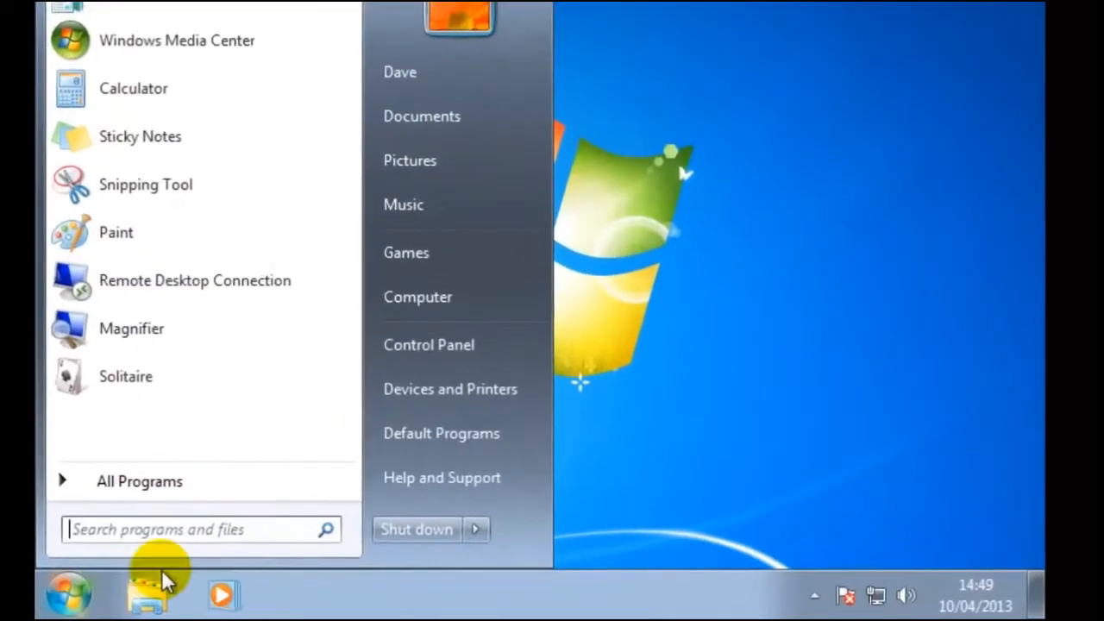
left_click(476, 529)
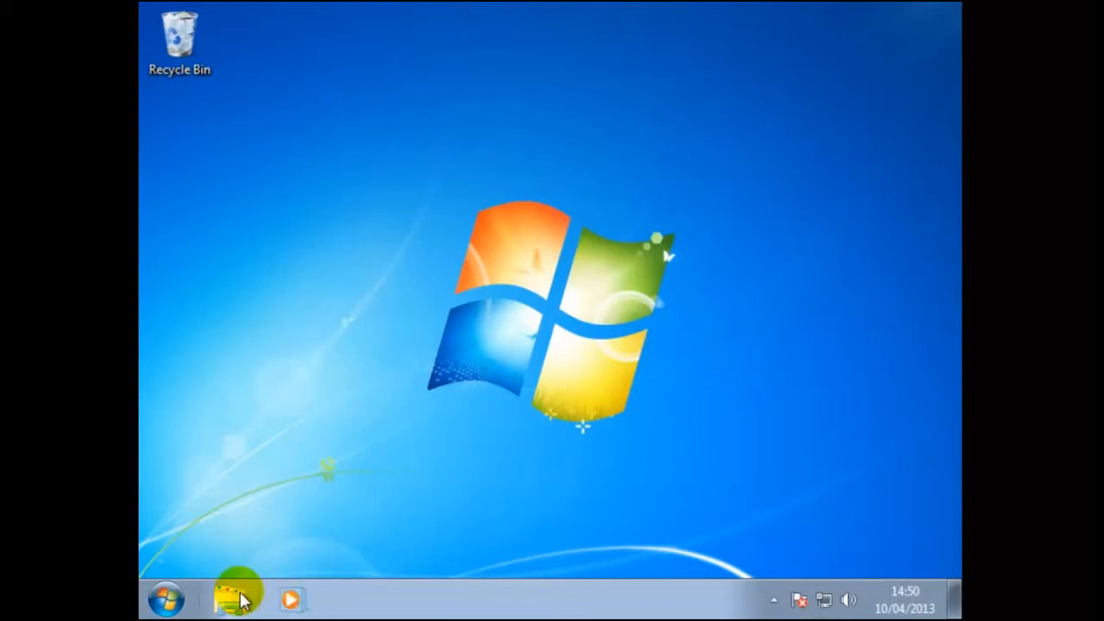
Step: Open Notification Area Icons settings via Customize and view Action Center's behavior choices
left_click(234, 598)
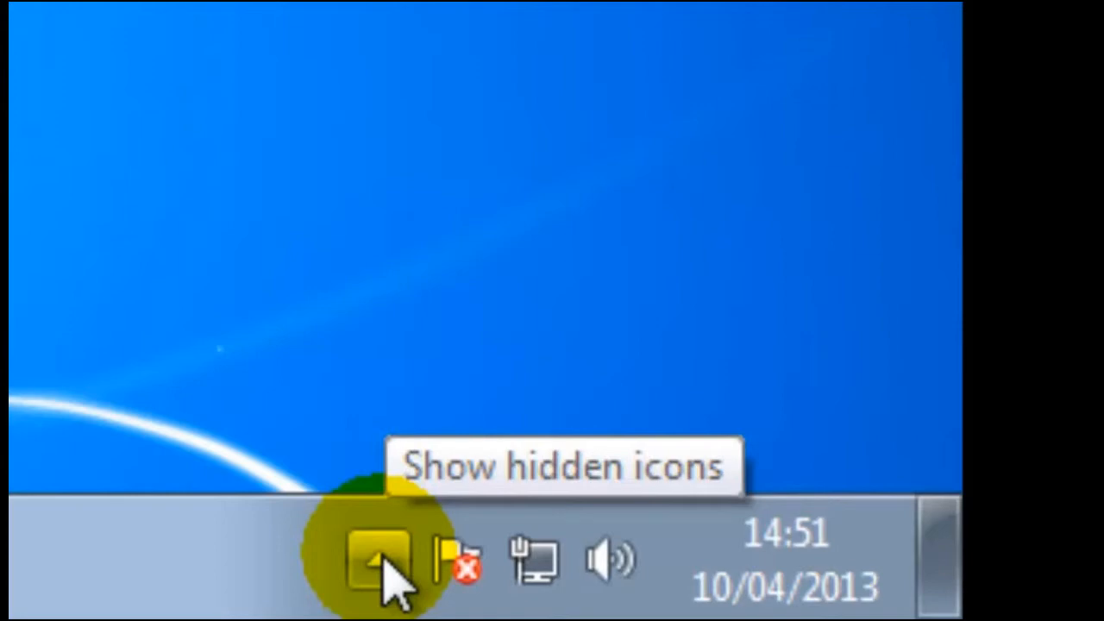
left_click(376, 561)
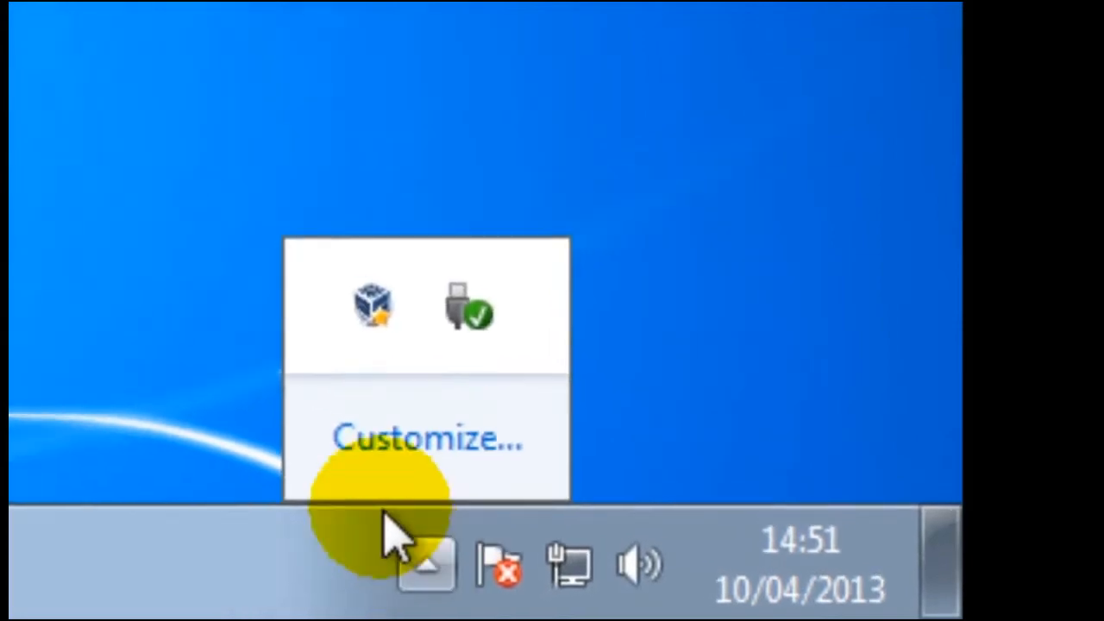
left_click(429, 438)
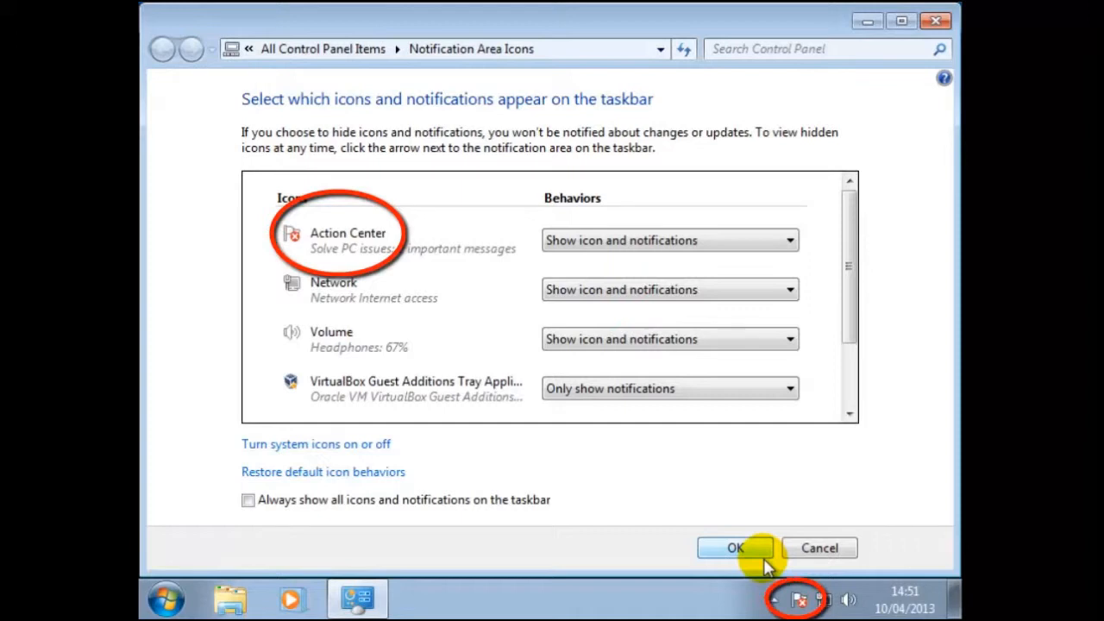
left_click(786, 240)
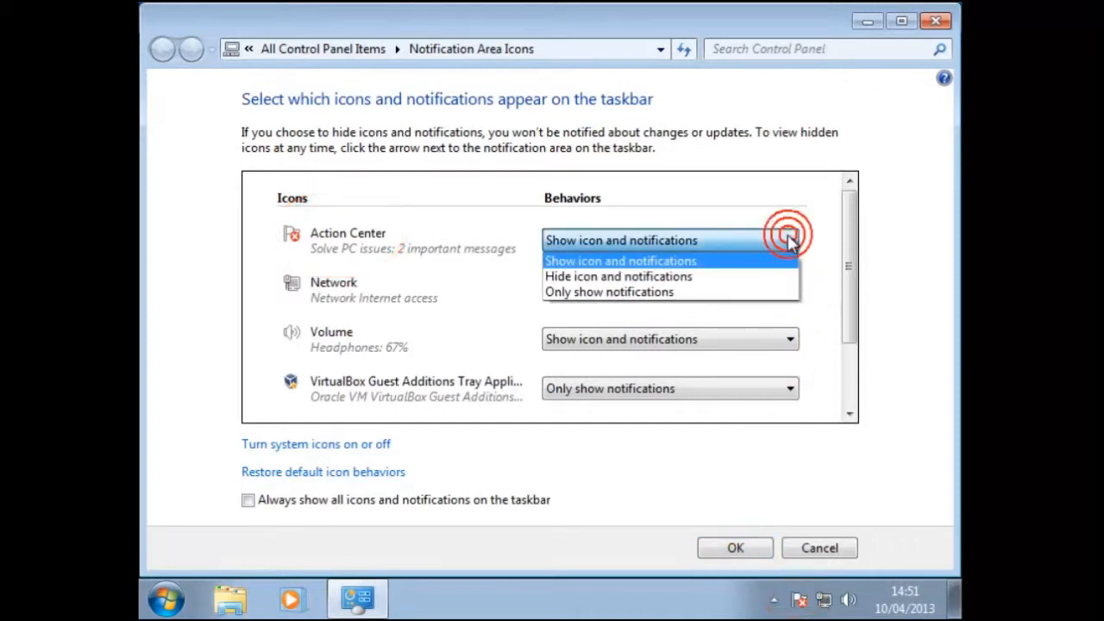
left_click(788, 240)
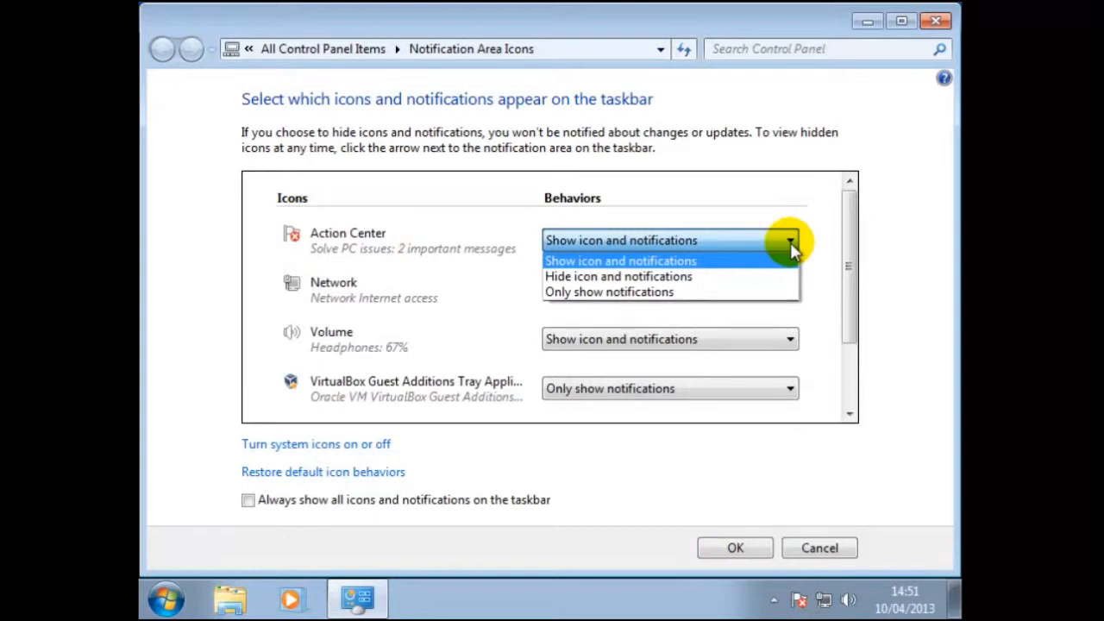
mouse_move(759, 263)
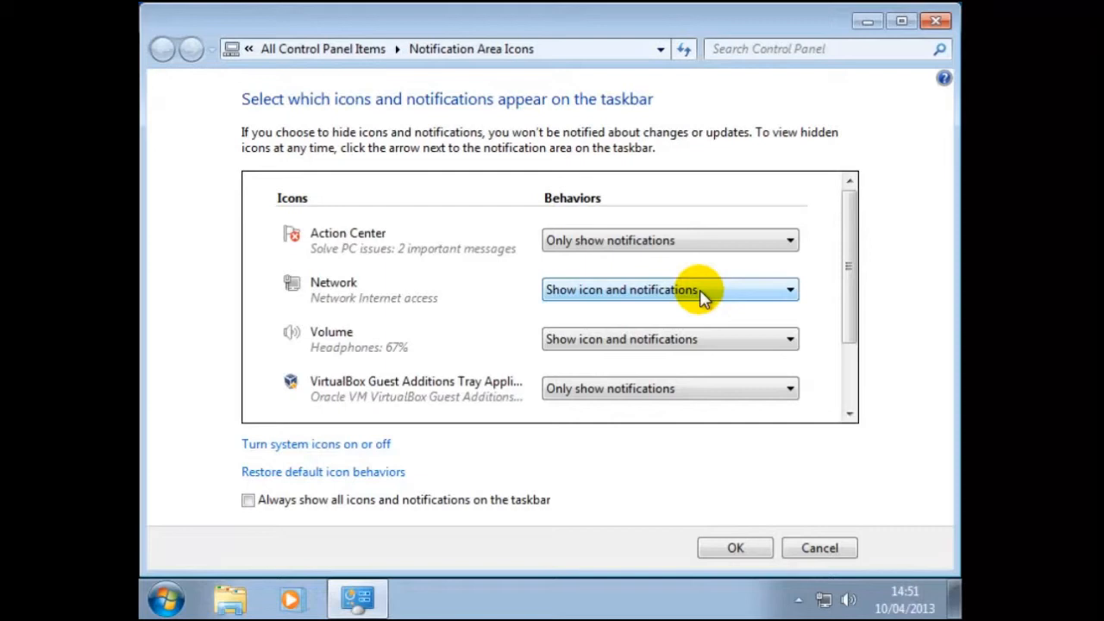
mouse_move(785, 255)
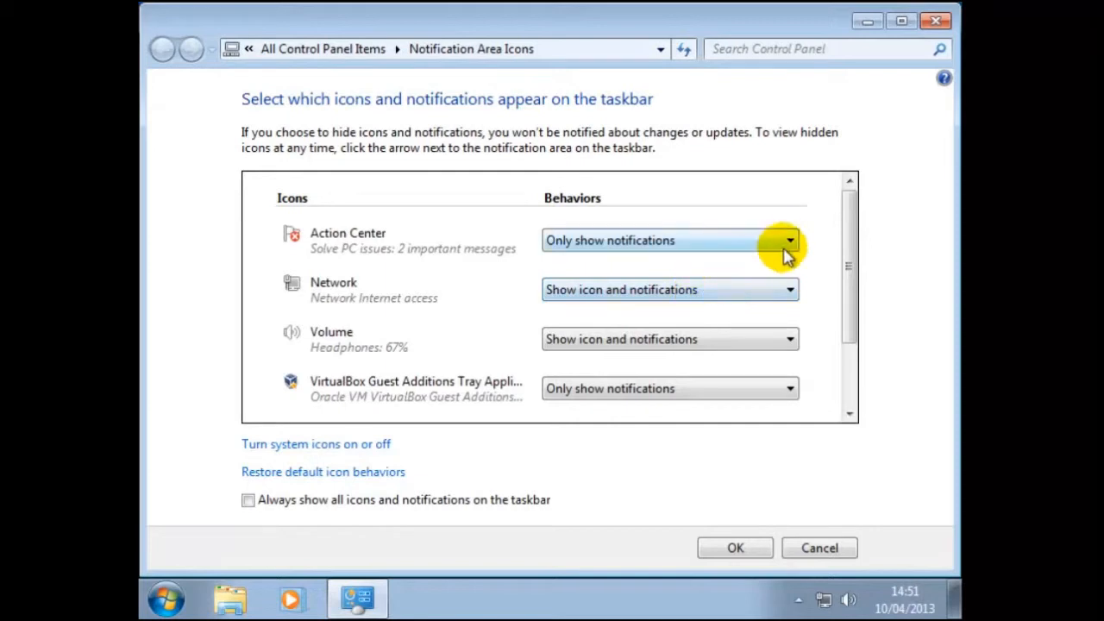
Step: Set Action Center back to 'Show icon and notifications'
left_click(786, 239)
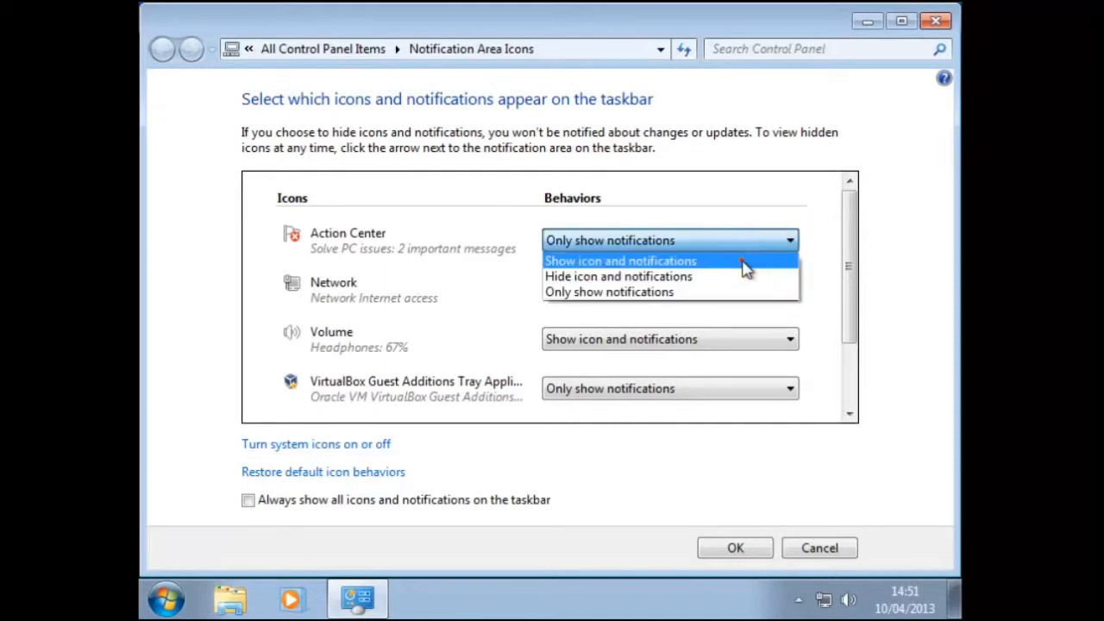
left_click(619, 260)
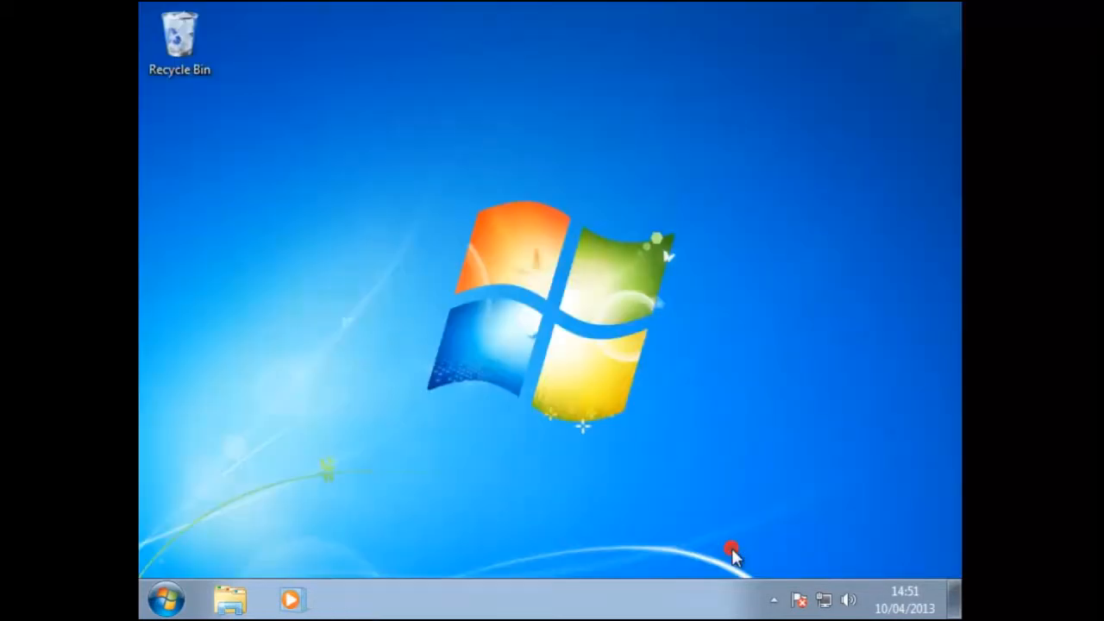
left_click(731, 545)
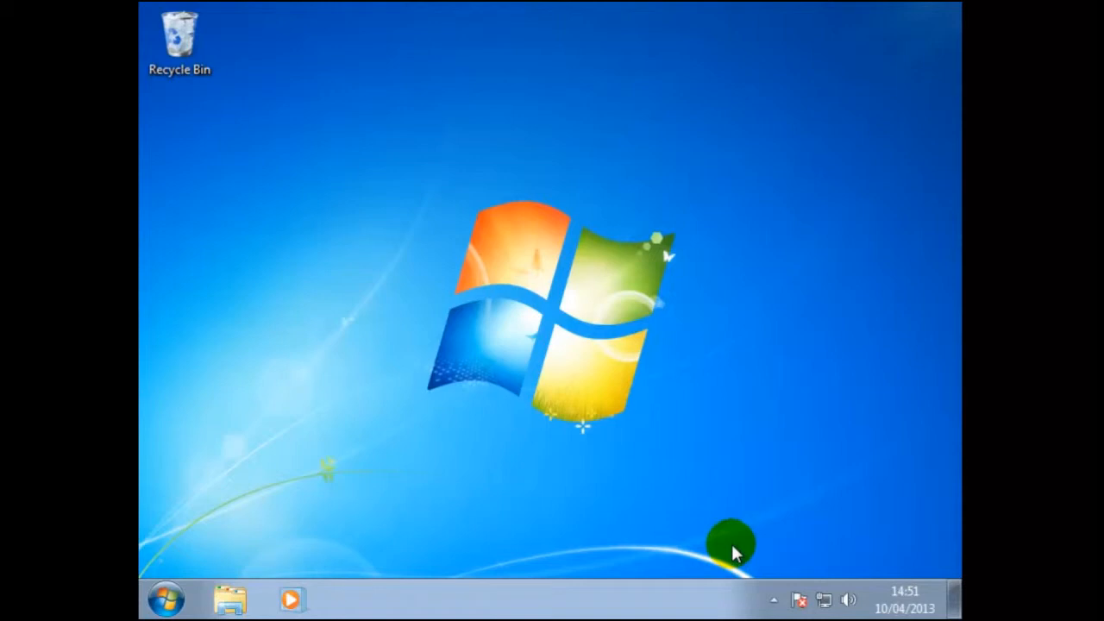
left_click(794, 598)
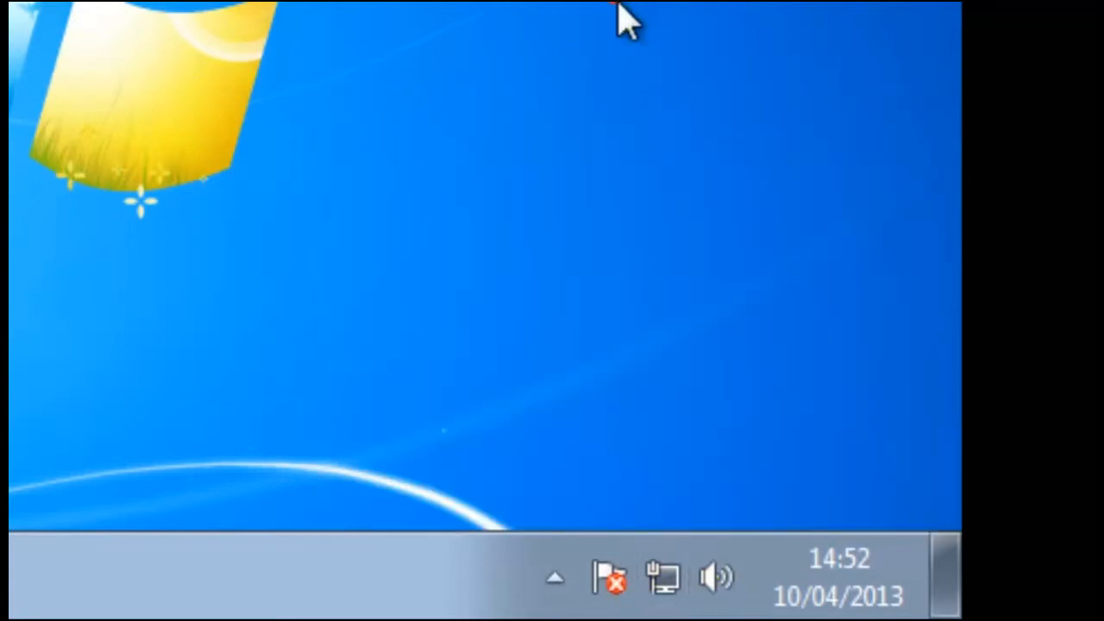
mouse_move(664, 578)
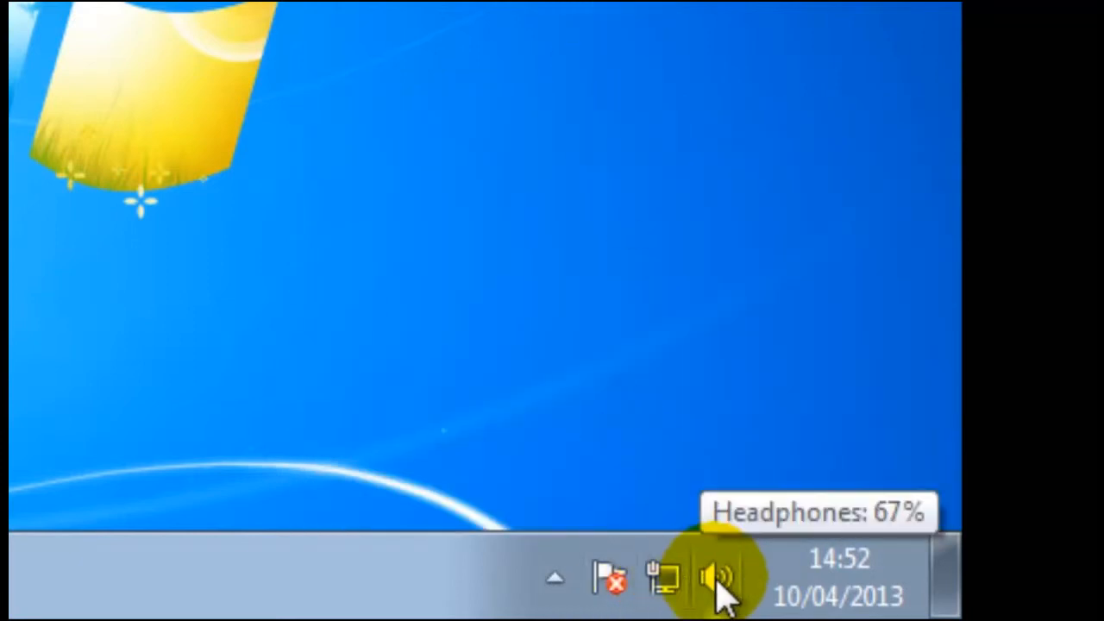
mouse_move(720, 578)
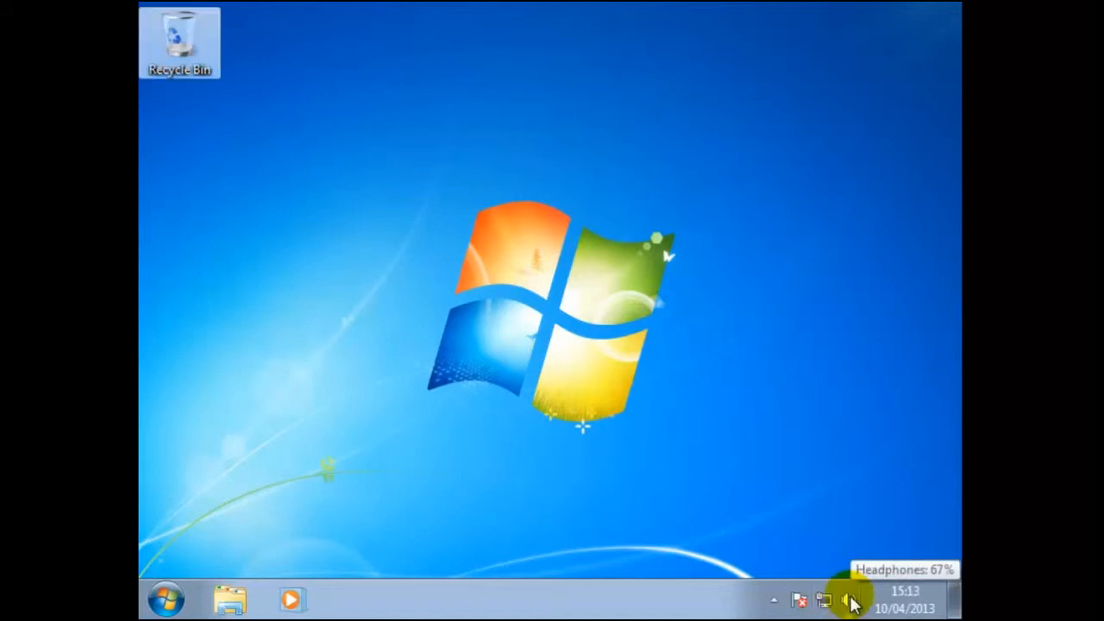
mouse_move(285, 138)
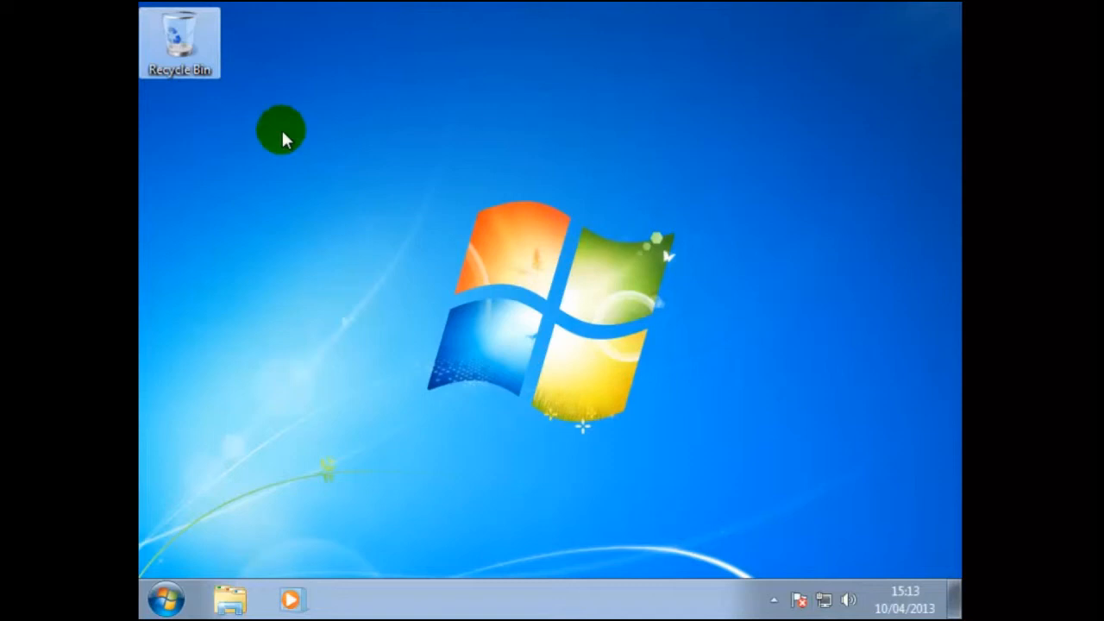
double_click(179, 41)
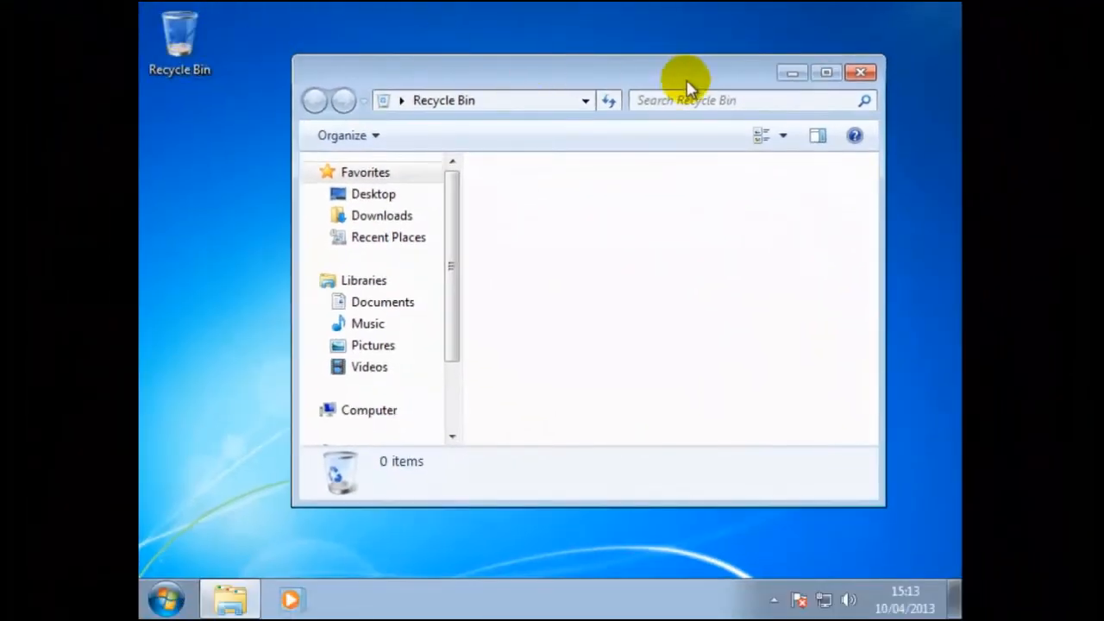
left_click(859, 72)
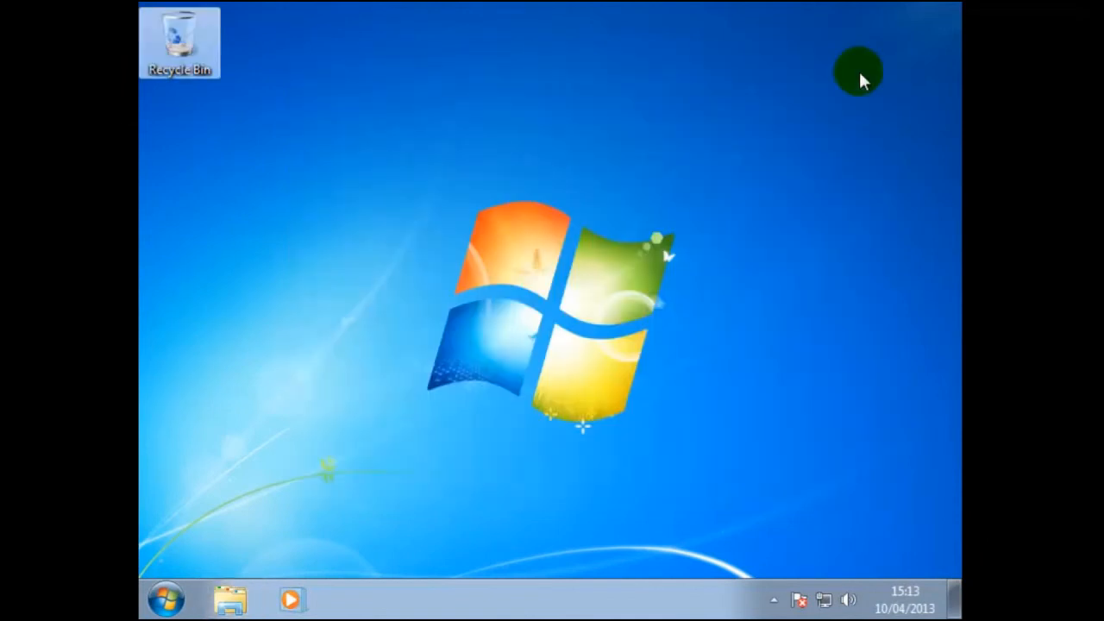
mouse_move(843, 86)
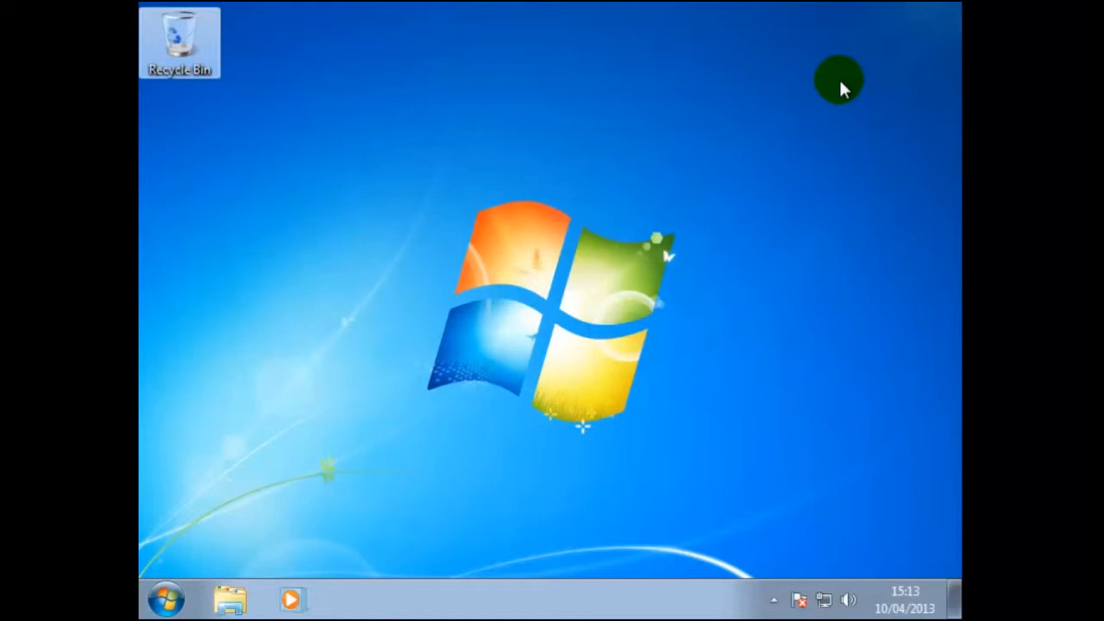
Step: Open the Recycle Bin, minimize it, and restore it from the Explorer taskbar thumbnail
double_click(179, 42)
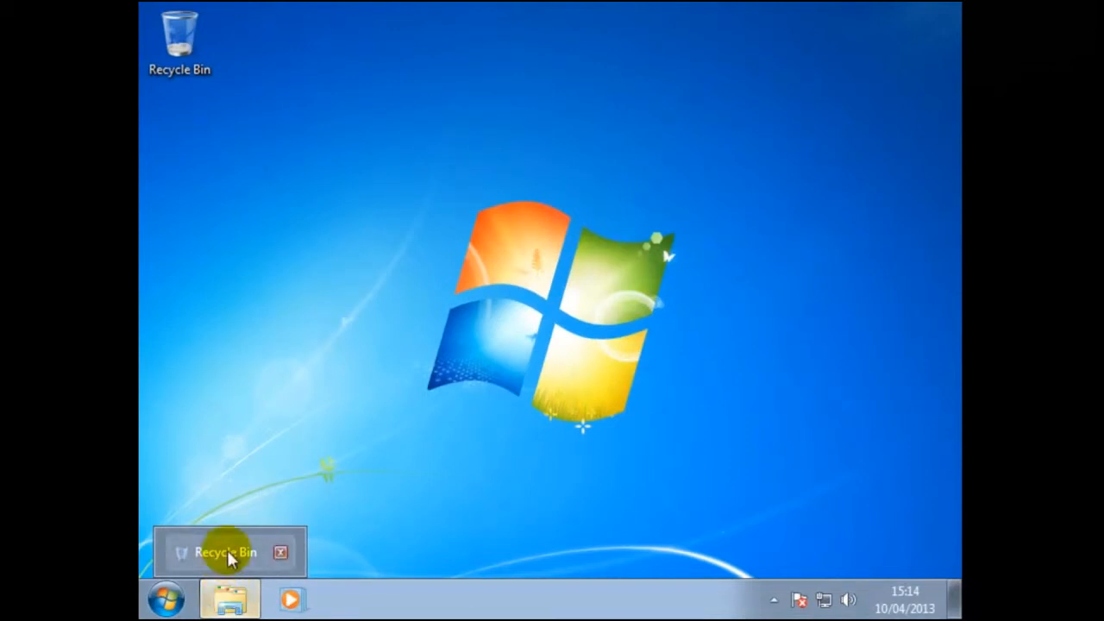
left_click(225, 552)
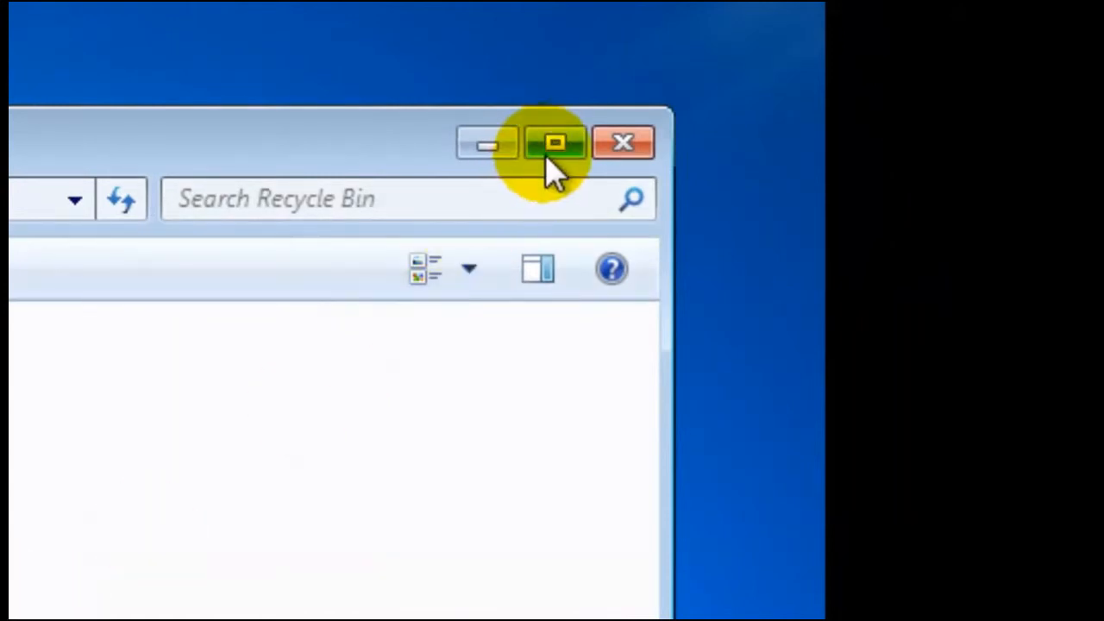
Step: Maximize the Recycle Bin window to full screen, then restore it down to normal size
left_click(554, 142)
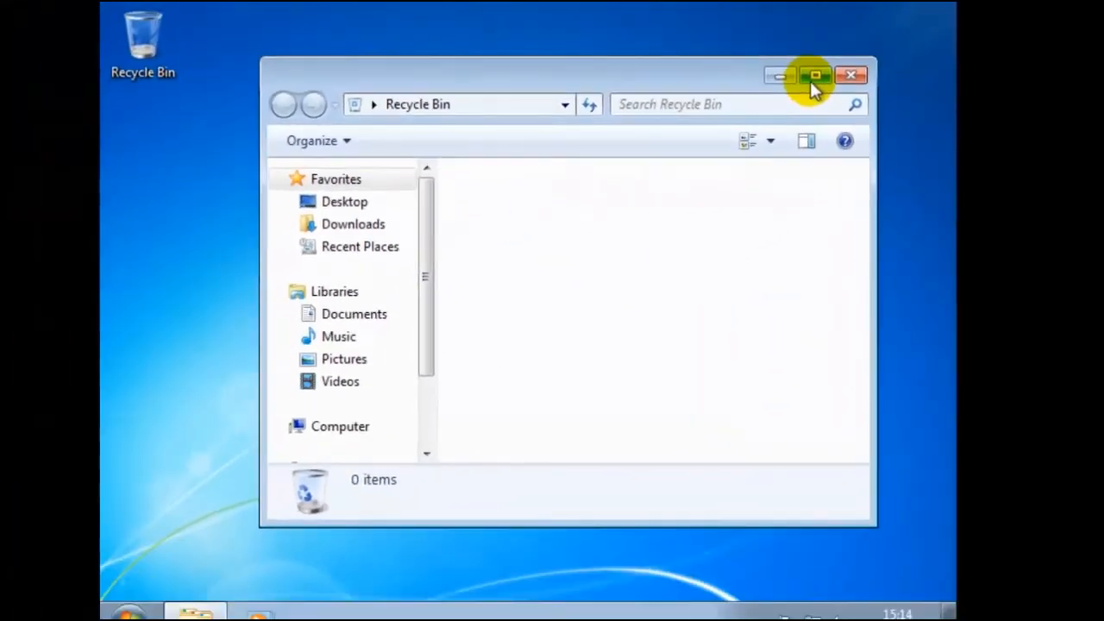
left_click(814, 76)
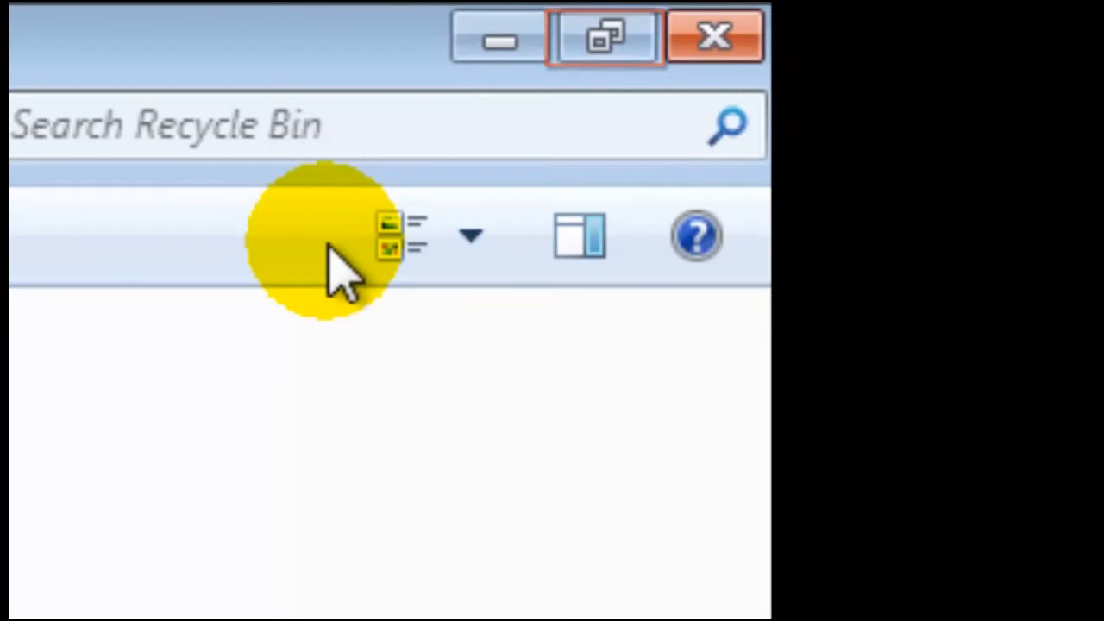
left_click(605, 35)
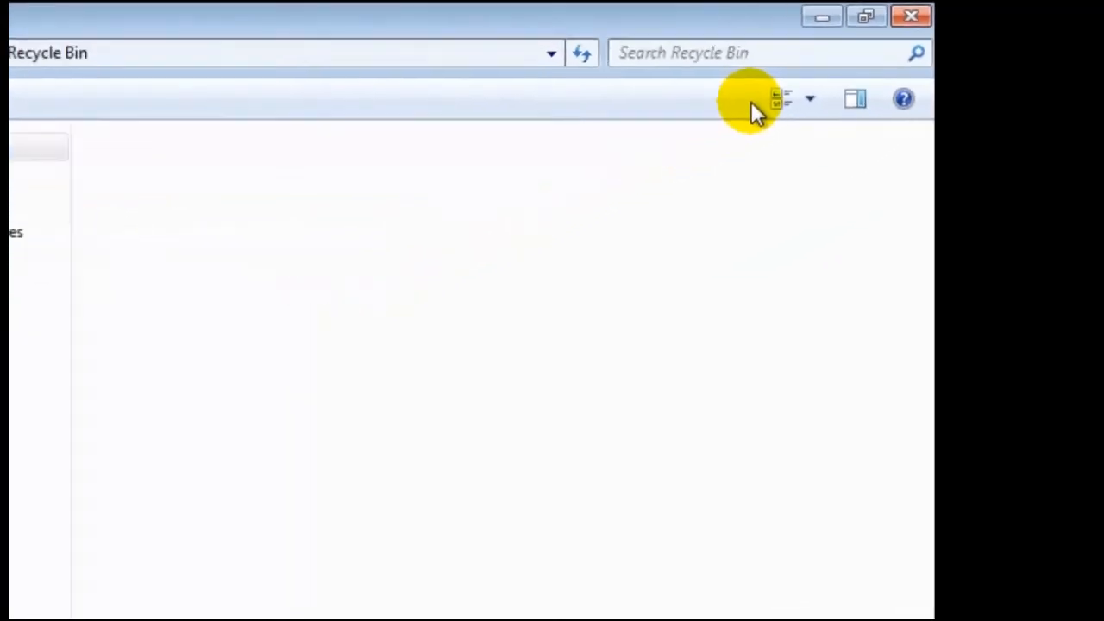
left_click(866, 16)
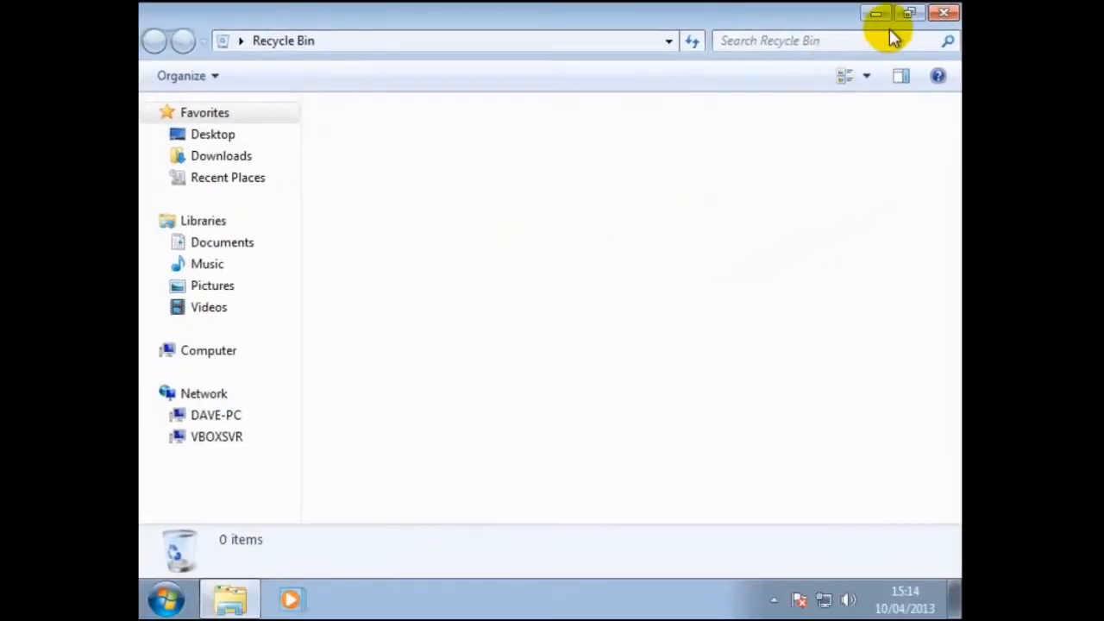
left_click(908, 12)
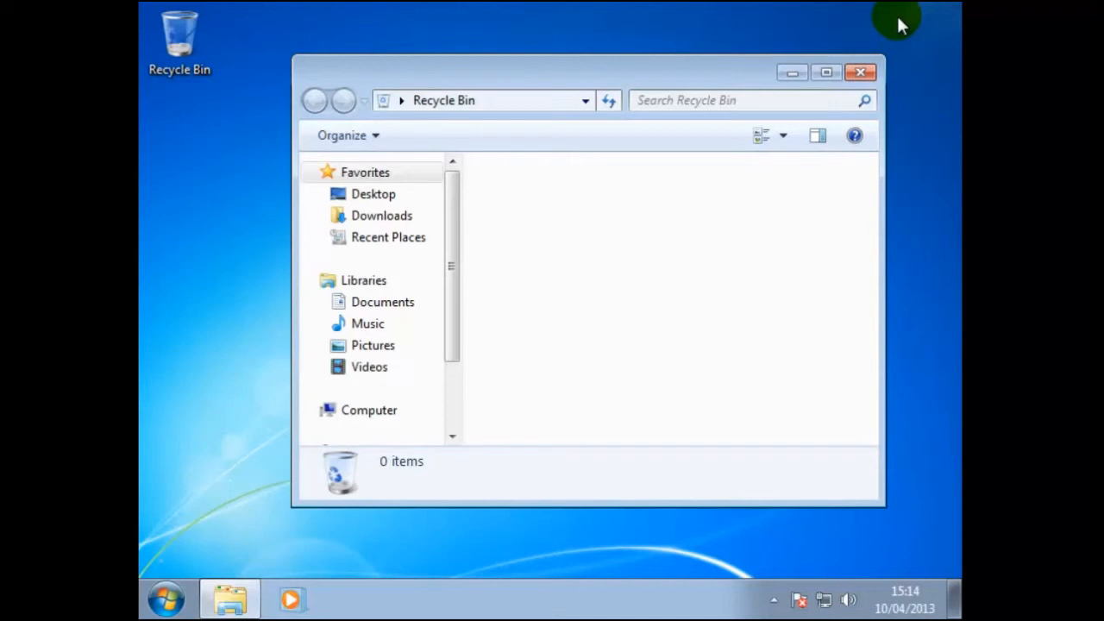
mouse_move(541, 78)
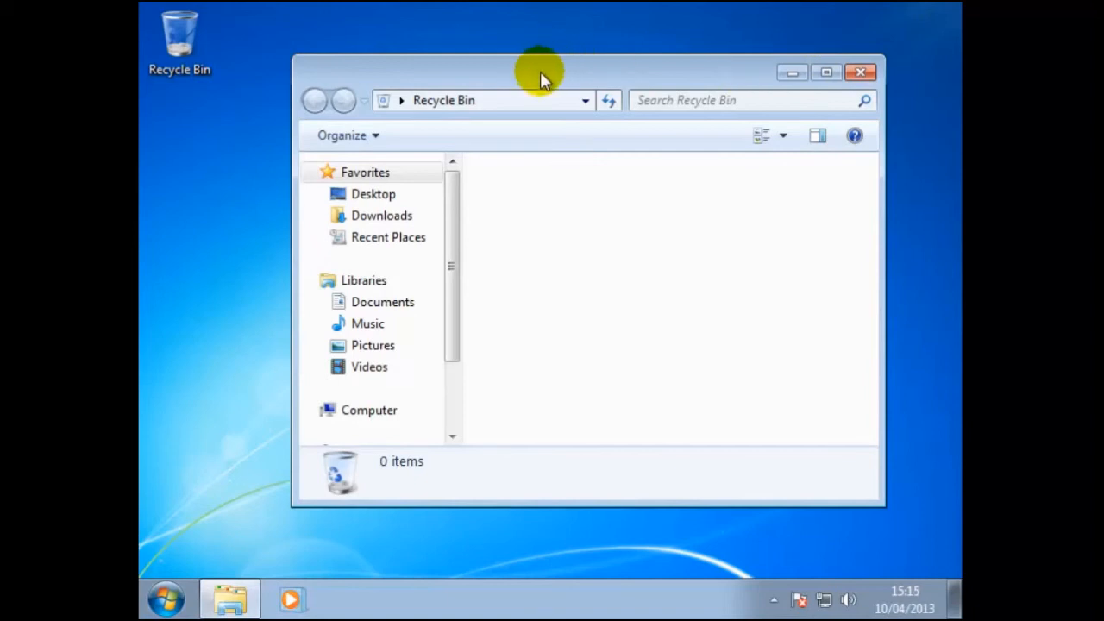
Step: Drag the Recycle Bin window by its title bar to a new spot on the desktop
left_click_drag(542, 73, 470, 86)
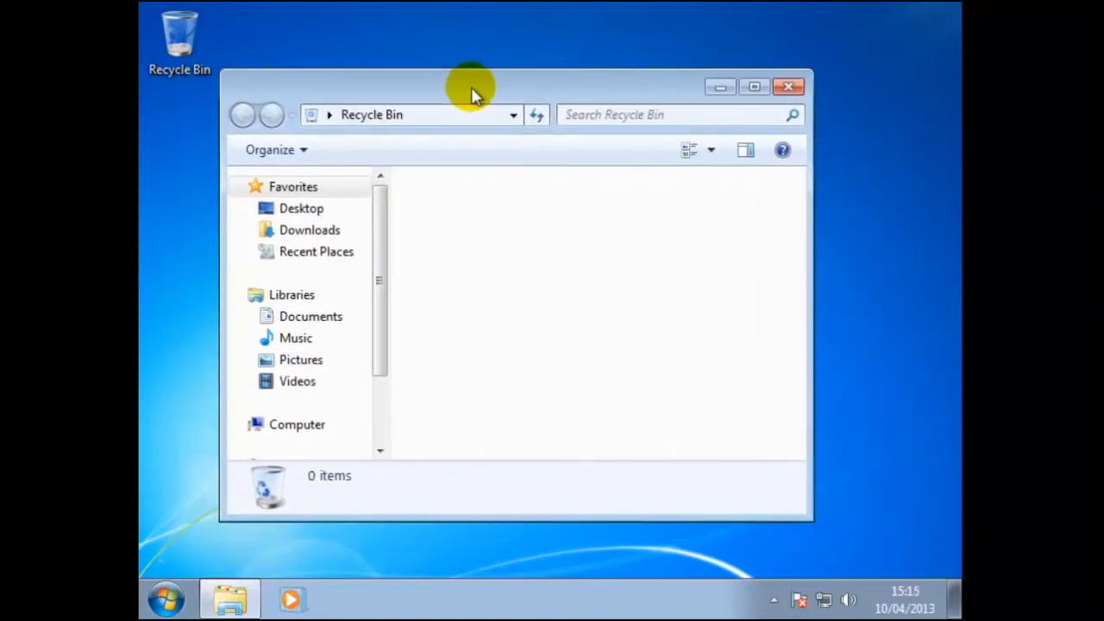
left_click_drag(470, 86, 504, 70)
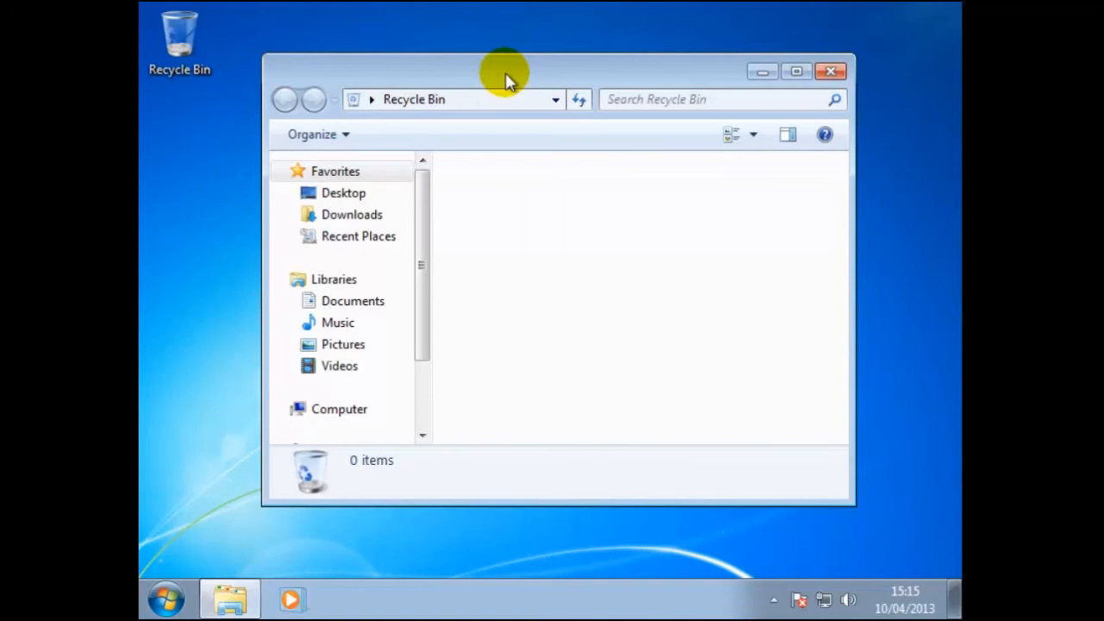
mouse_move(533, 51)
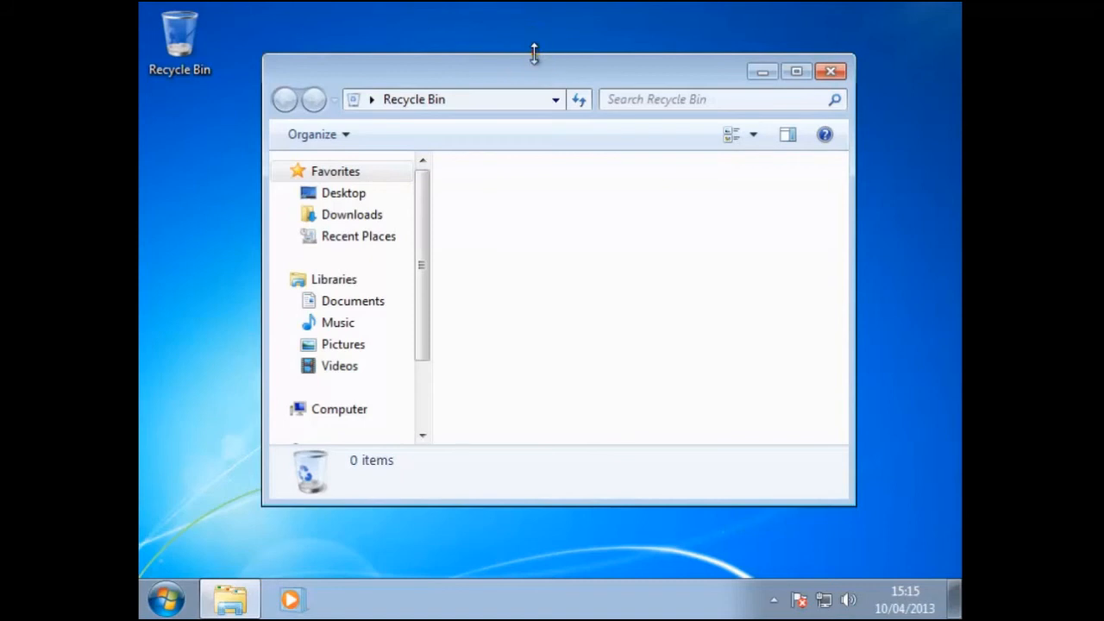
Step: Resize the Recycle Bin window by its top, left and right borders, ending slightly wider
left_click_drag(533, 52, 475, 304)
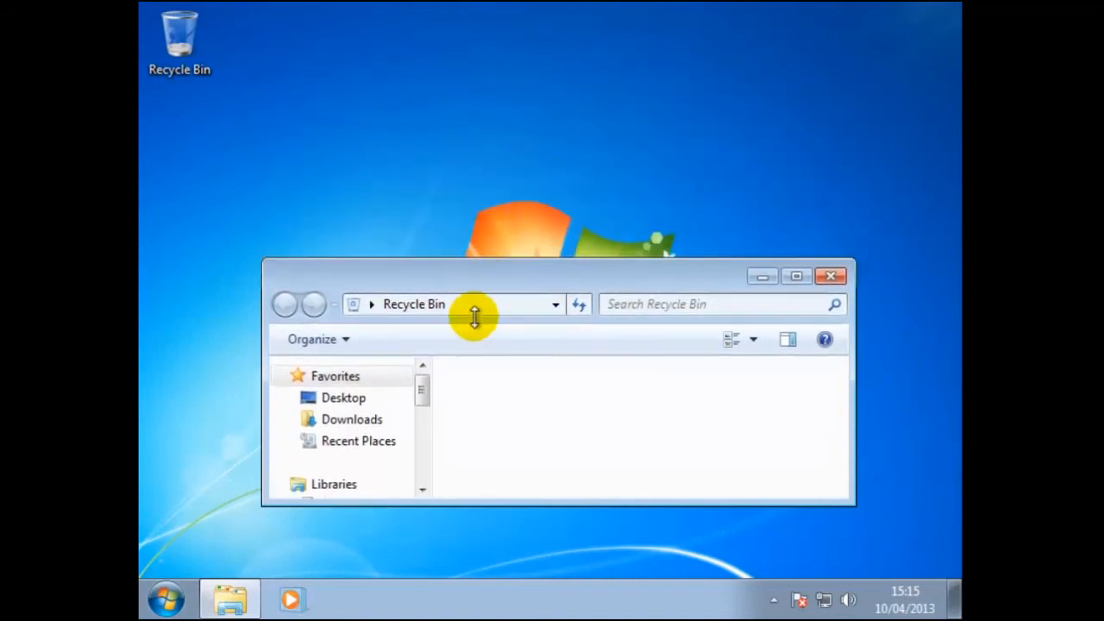
left_click_drag(475, 303, 524, 55)
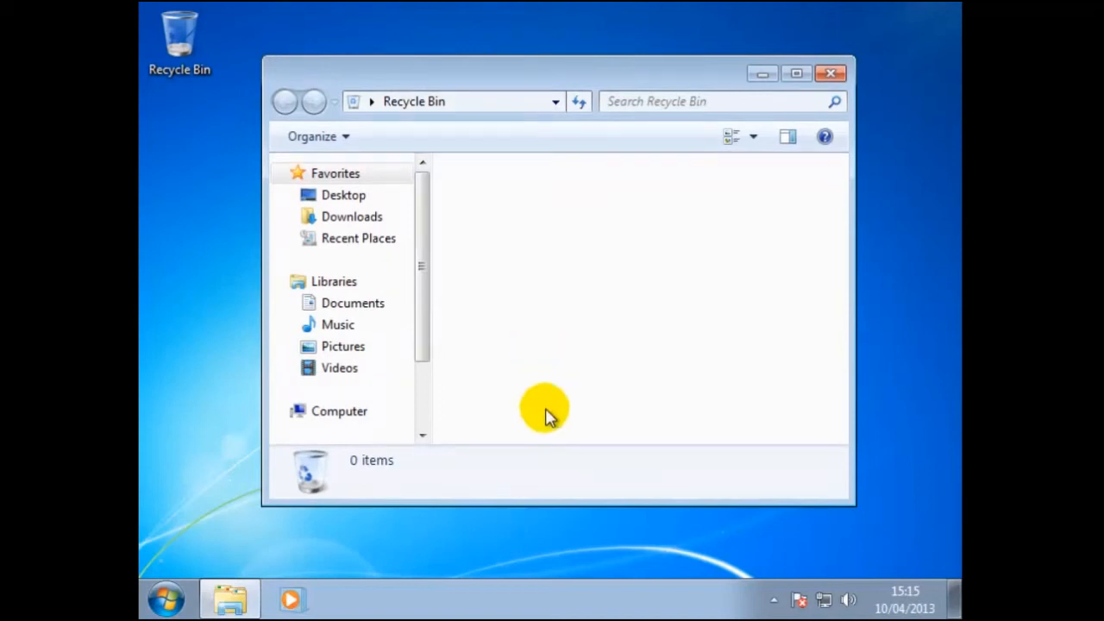
left_click_drag(554, 509, 555, 297)
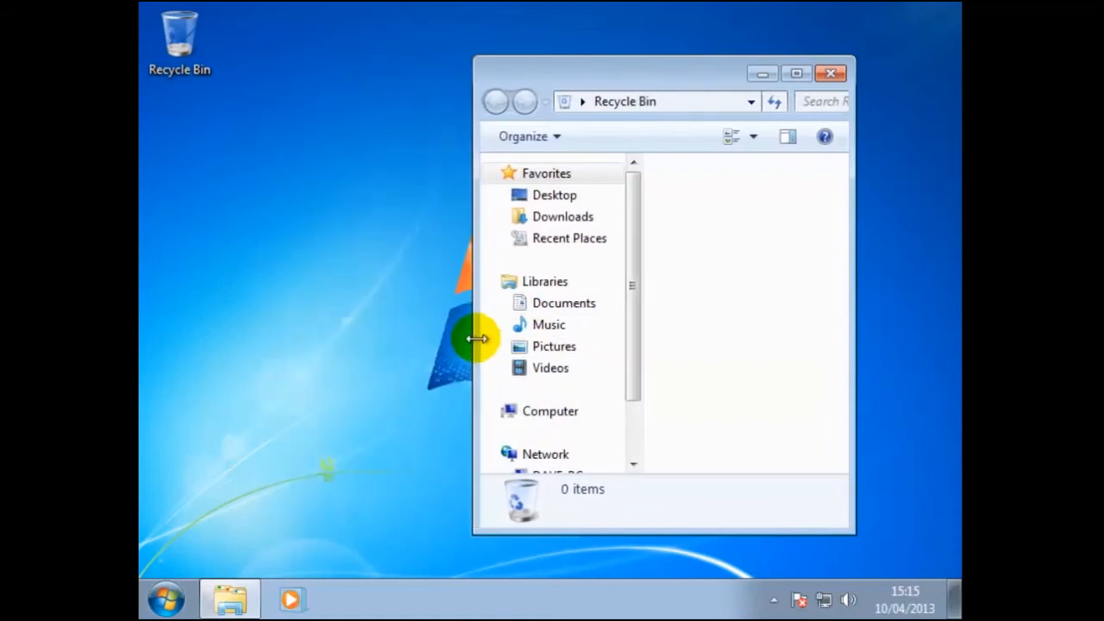
left_click_drag(473, 345, 253, 298)
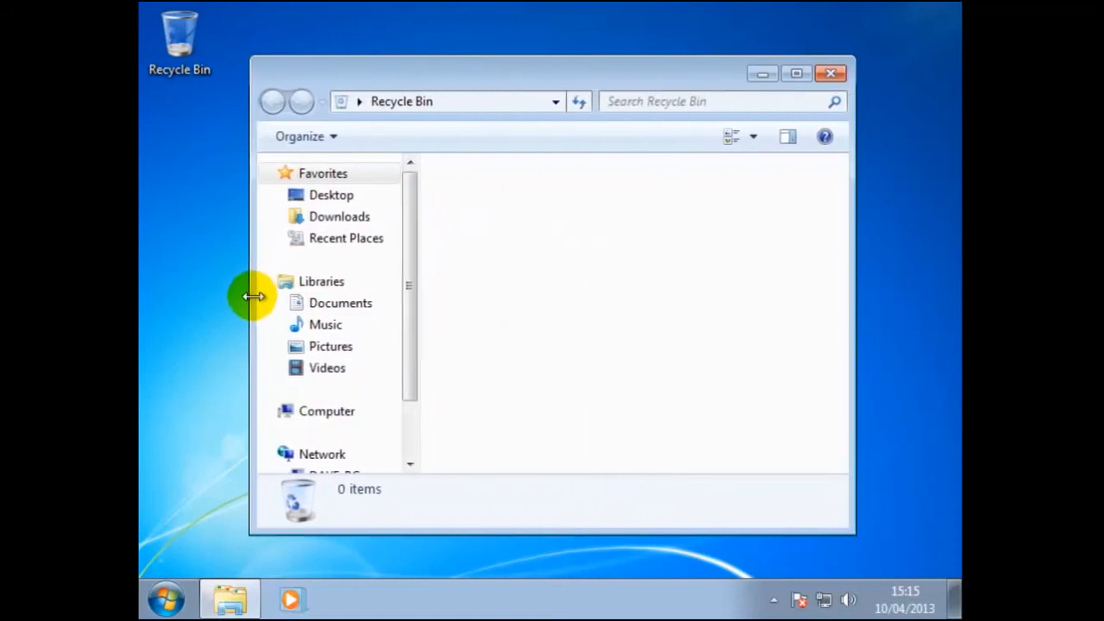
mouse_move(826, 344)
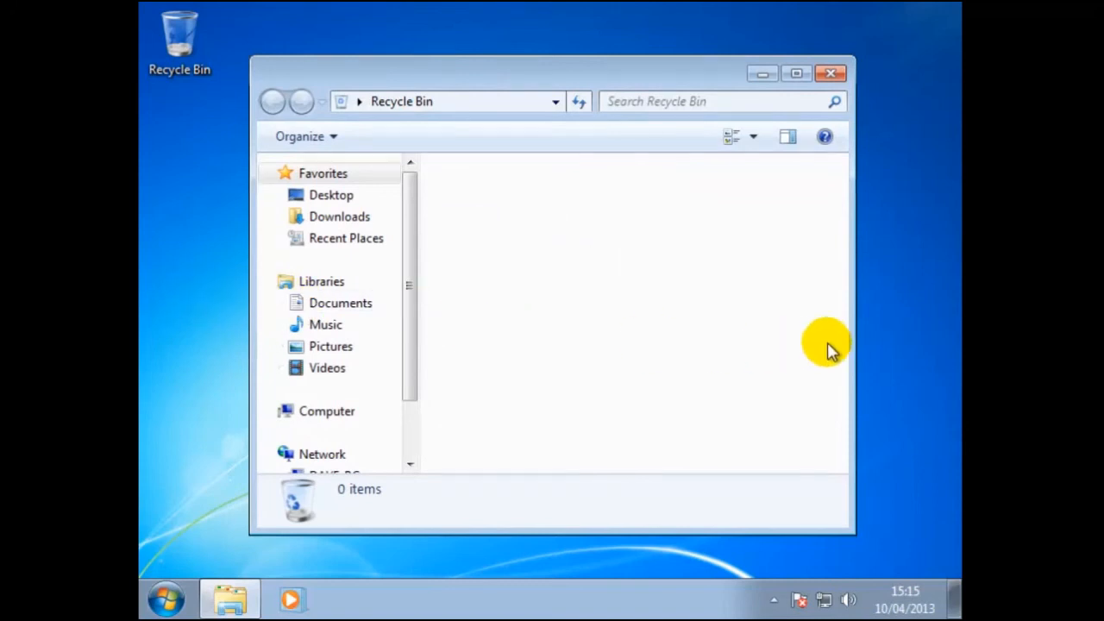
left_click_drag(849, 323, 558, 323)
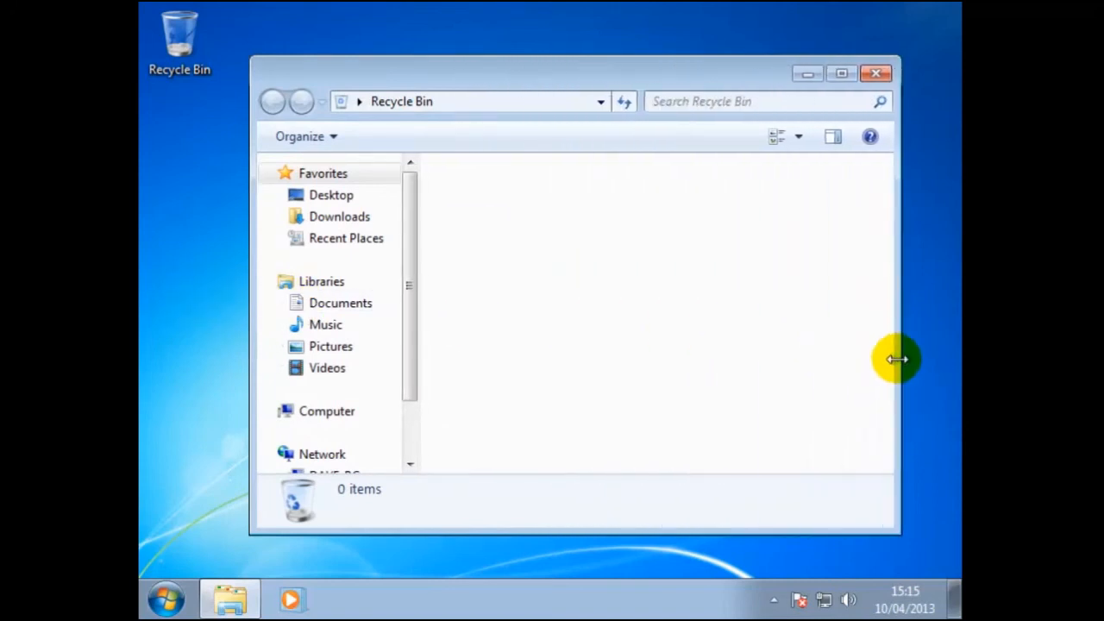
mouse_move(847, 377)
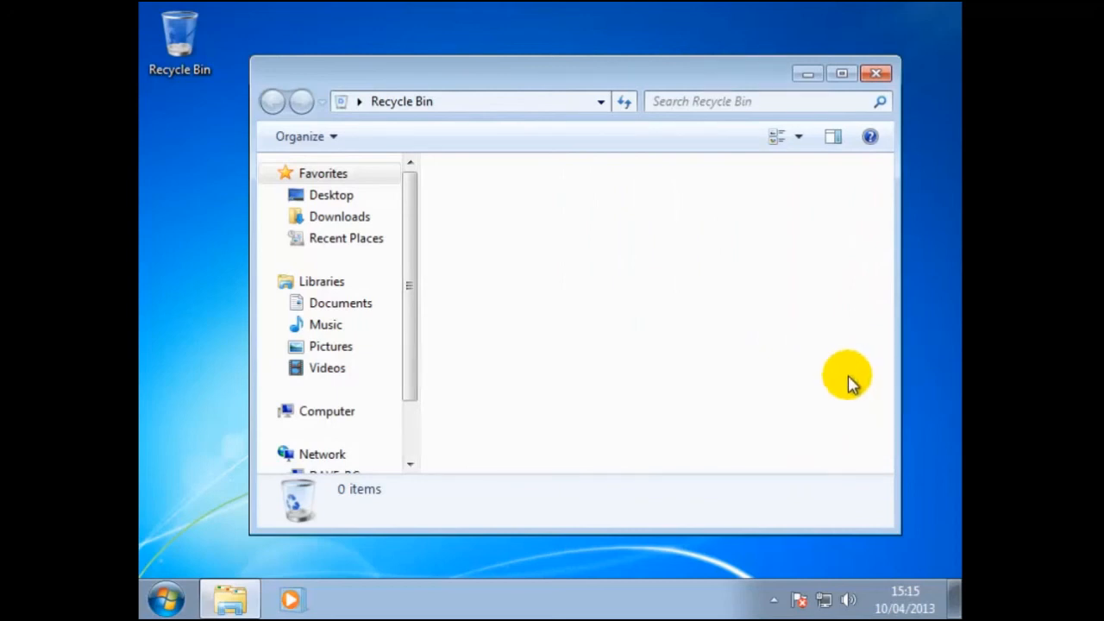
mouse_move(892, 56)
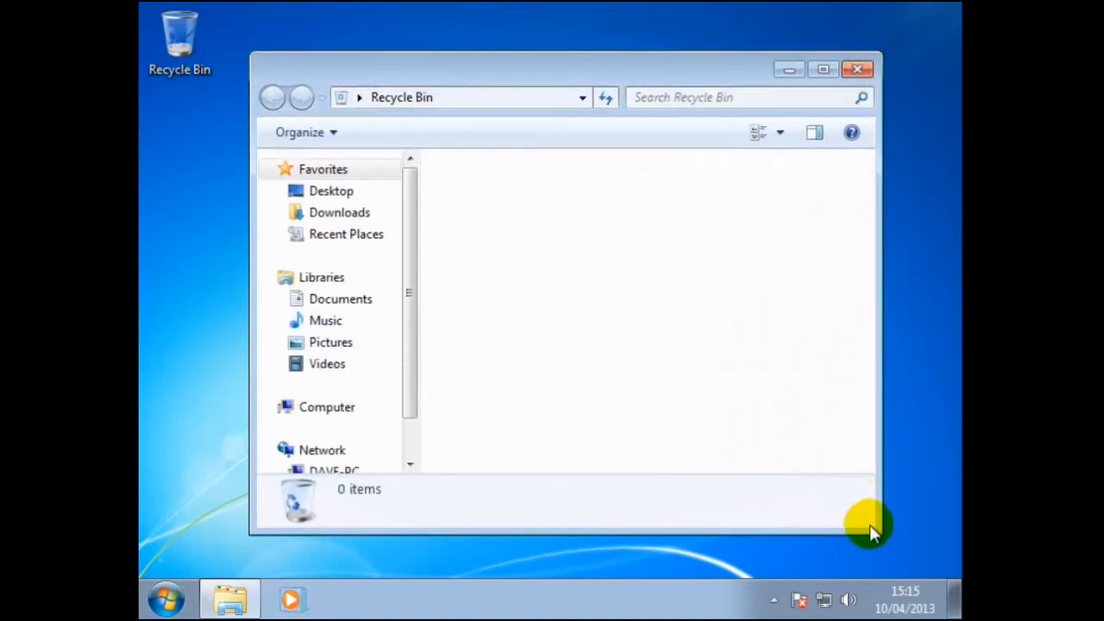
Step: Resize the Recycle Bin window by its corners, shrinking and enlarging back to near full desktop size
left_click_drag(871, 530, 767, 470)
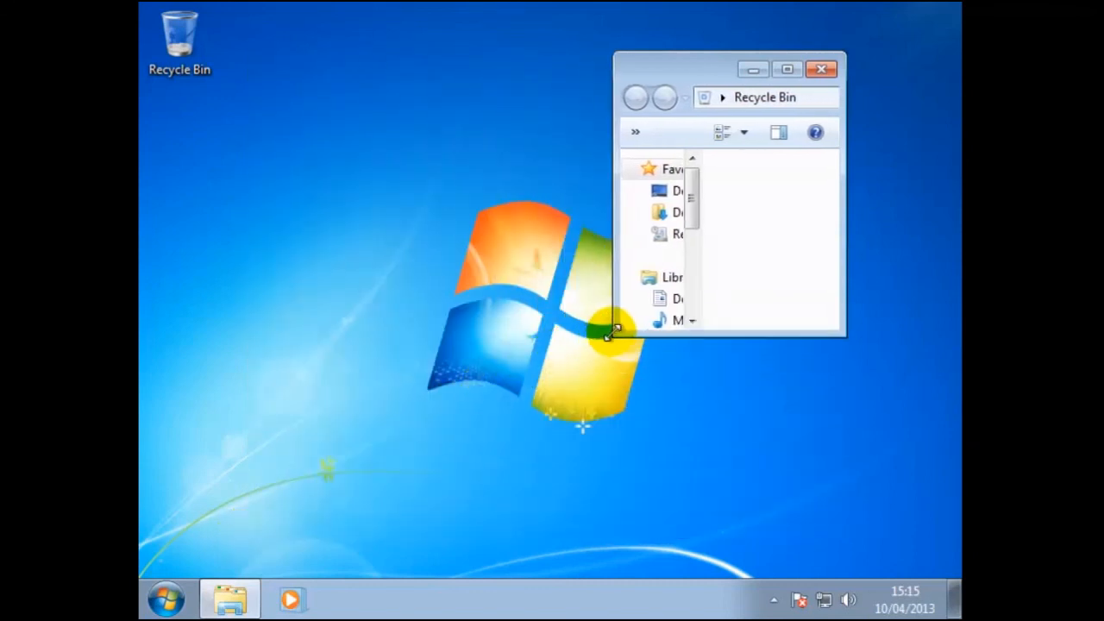
left_click_drag(613, 337, 194, 530)
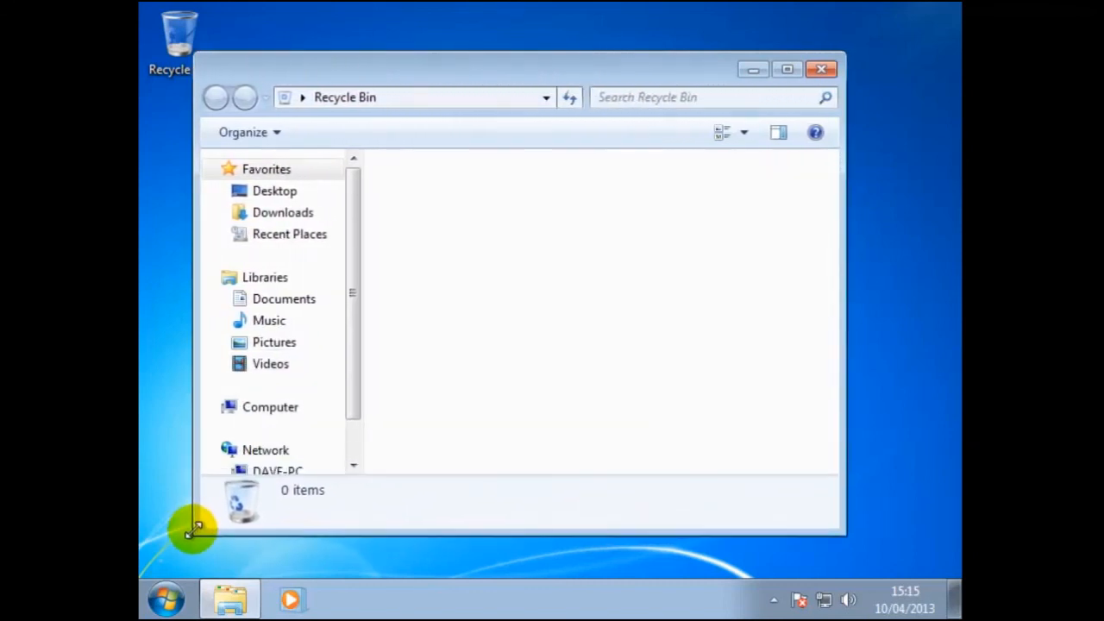
left_click_drag(194, 530, 319, 232)
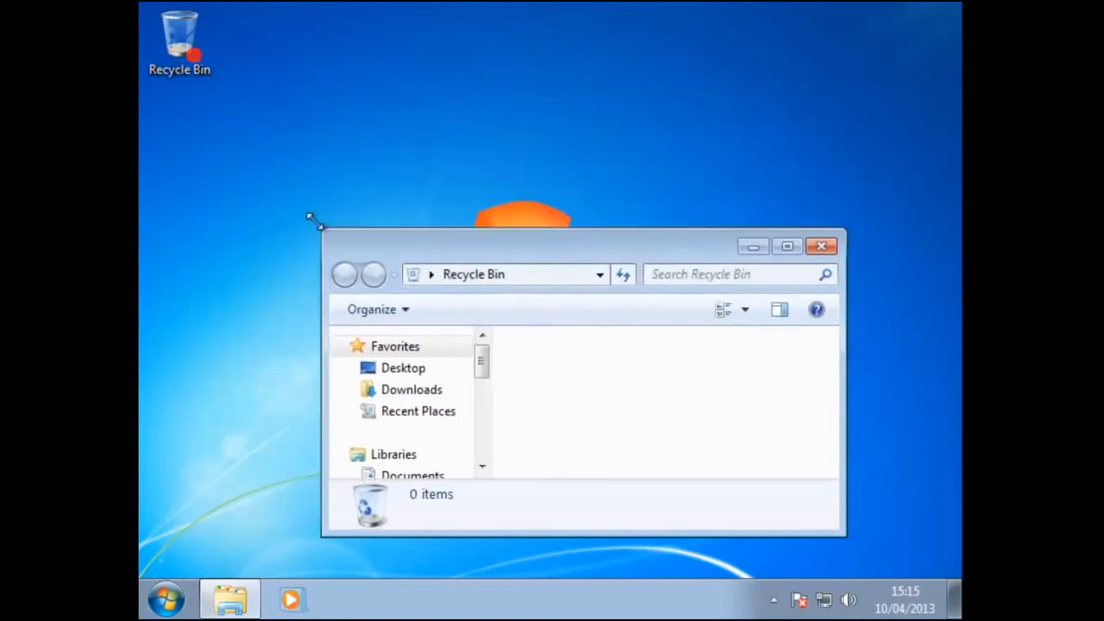
left_click_drag(312, 220, 234, 58)
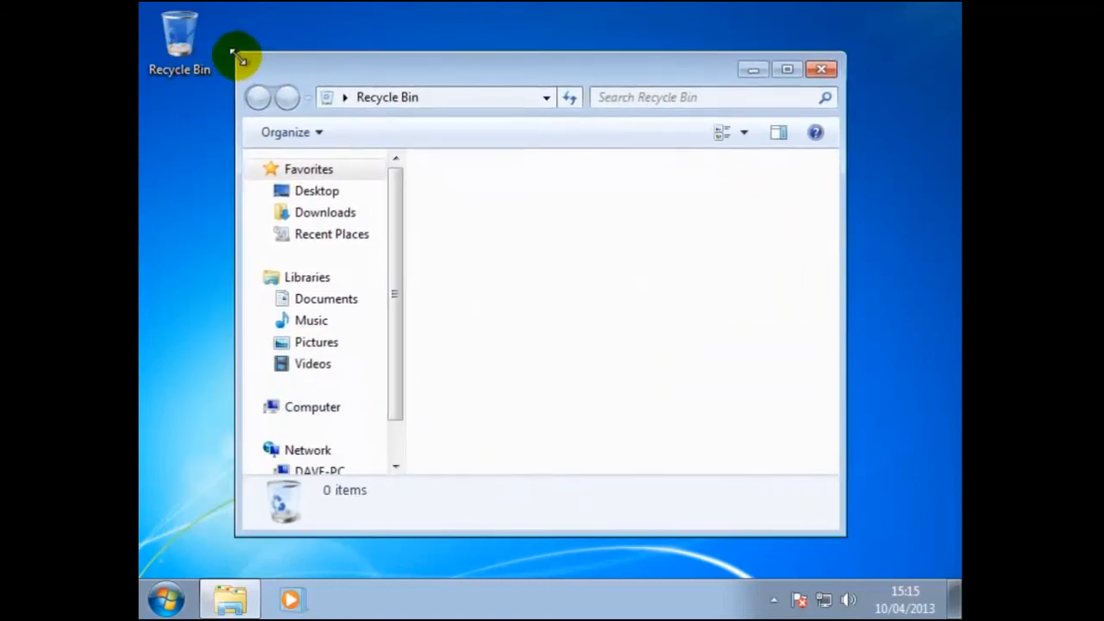